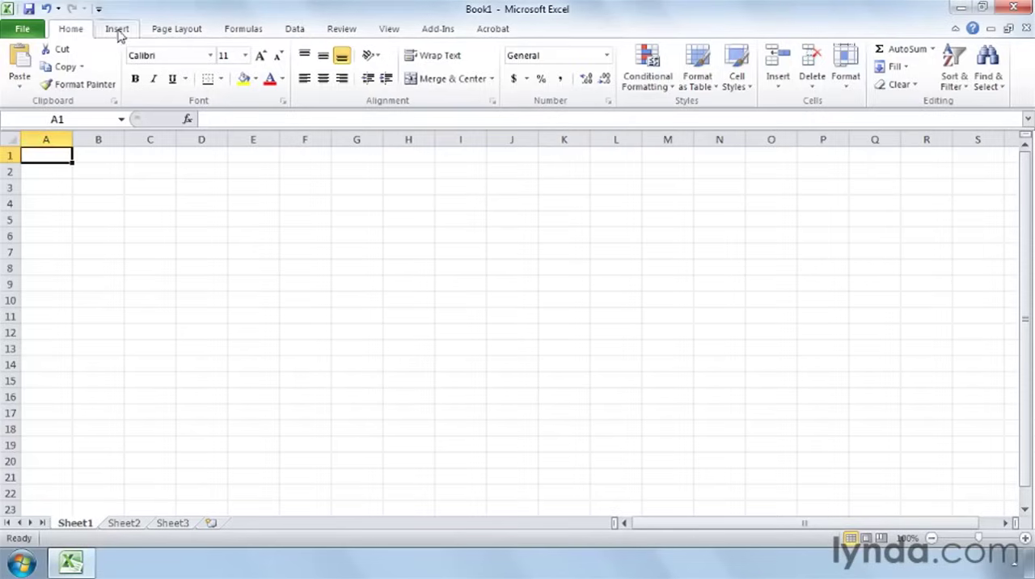
Step: Insert 04_04_olive_tree_valley.jpg from the chapt 4 exercise files onto the sheet
click(117, 29)
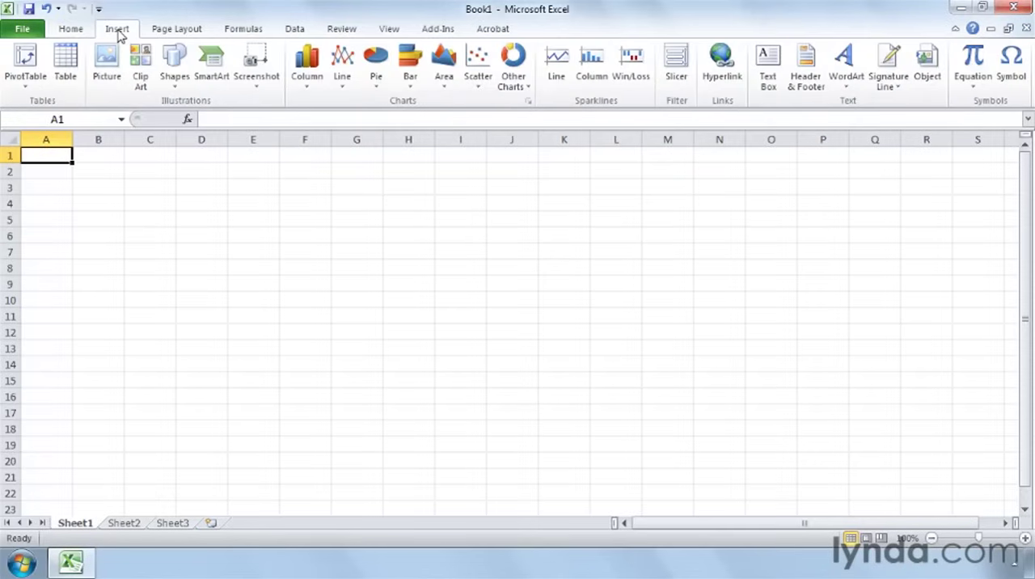
mouse_move(107, 62)
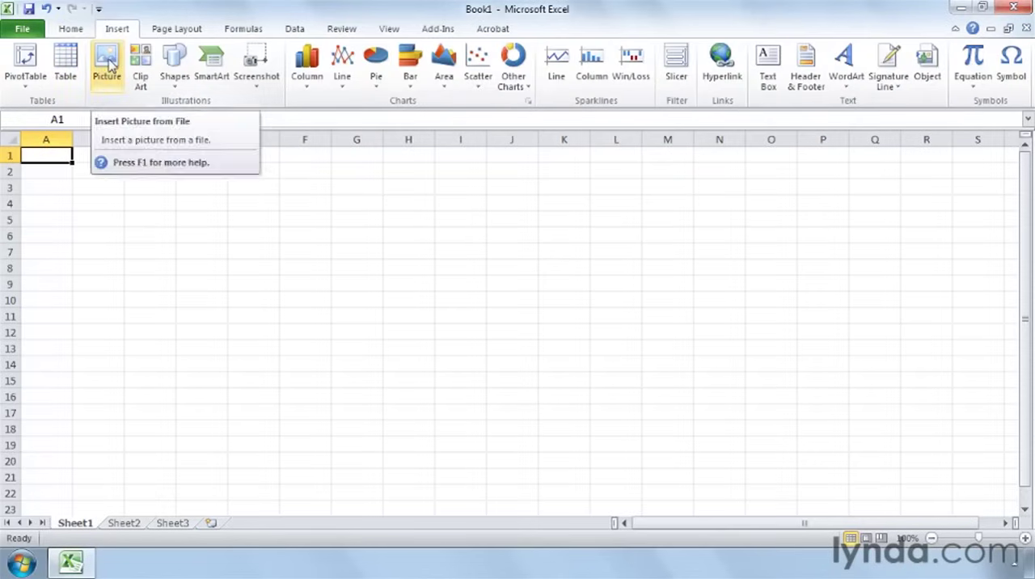
click(107, 61)
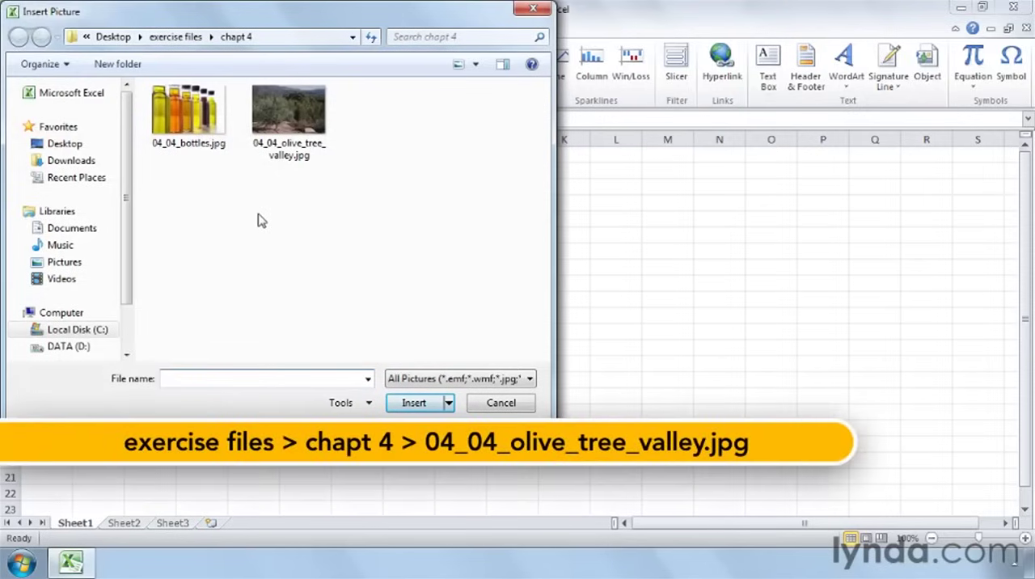
mouse_move(337, 223)
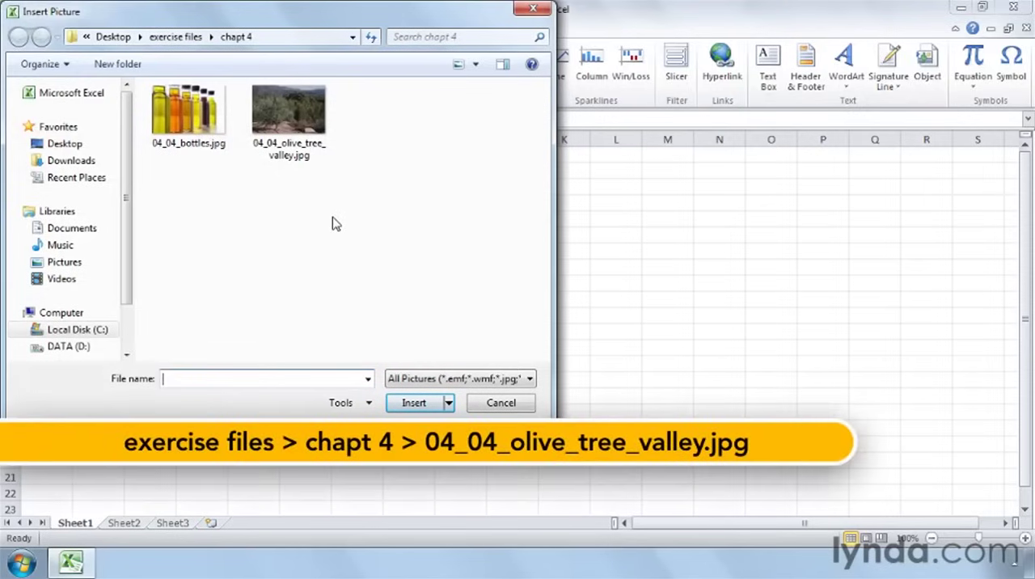
click(288, 110)
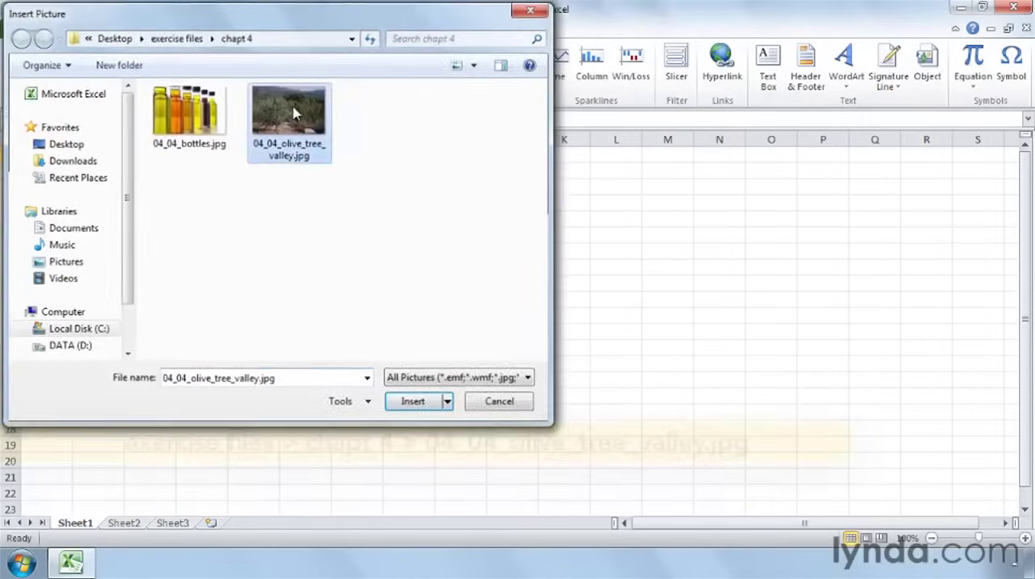
click(413, 401)
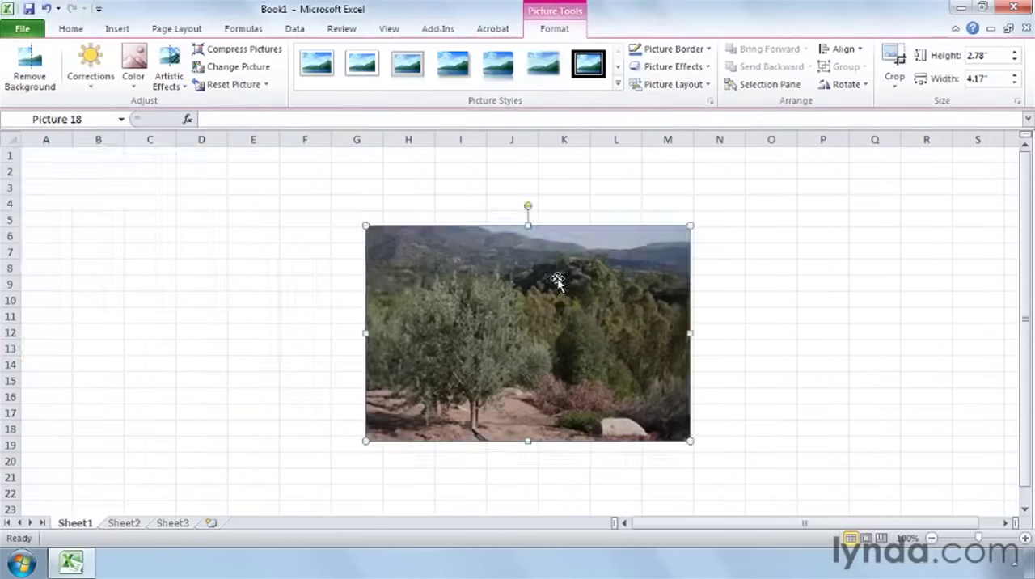
mouse_move(295, 249)
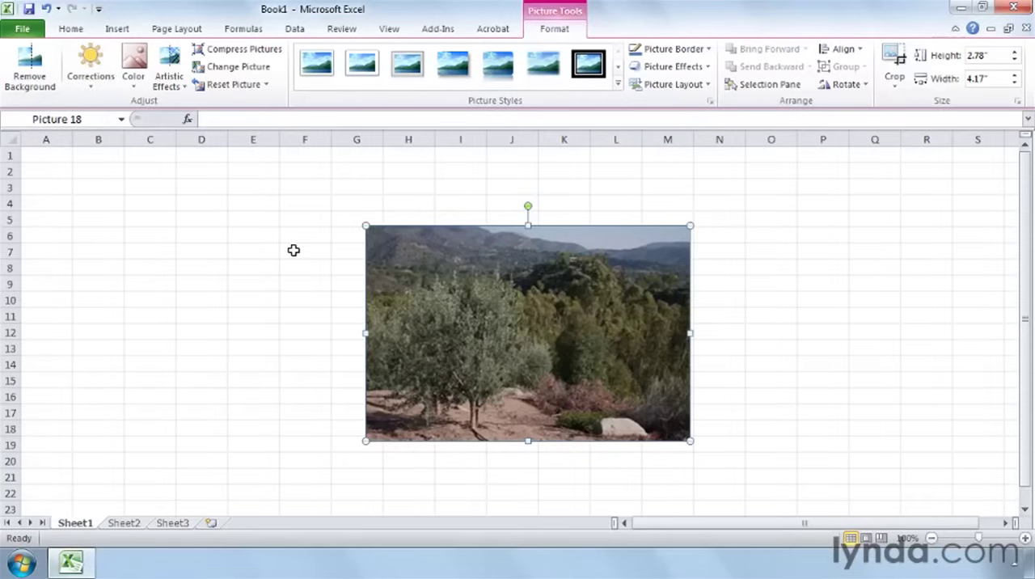
mouse_move(100, 113)
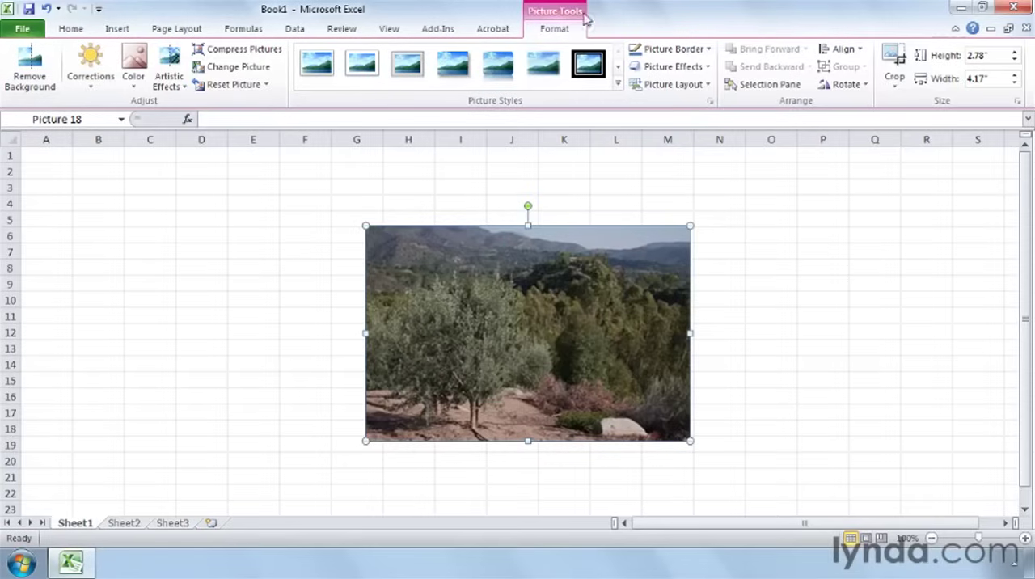
mouse_move(94, 46)
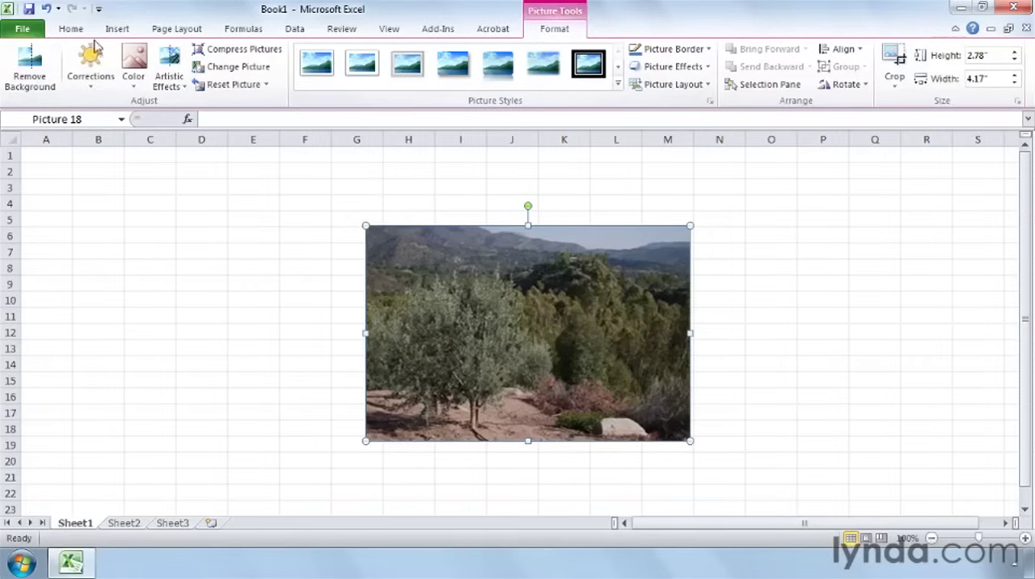
mouse_move(91, 66)
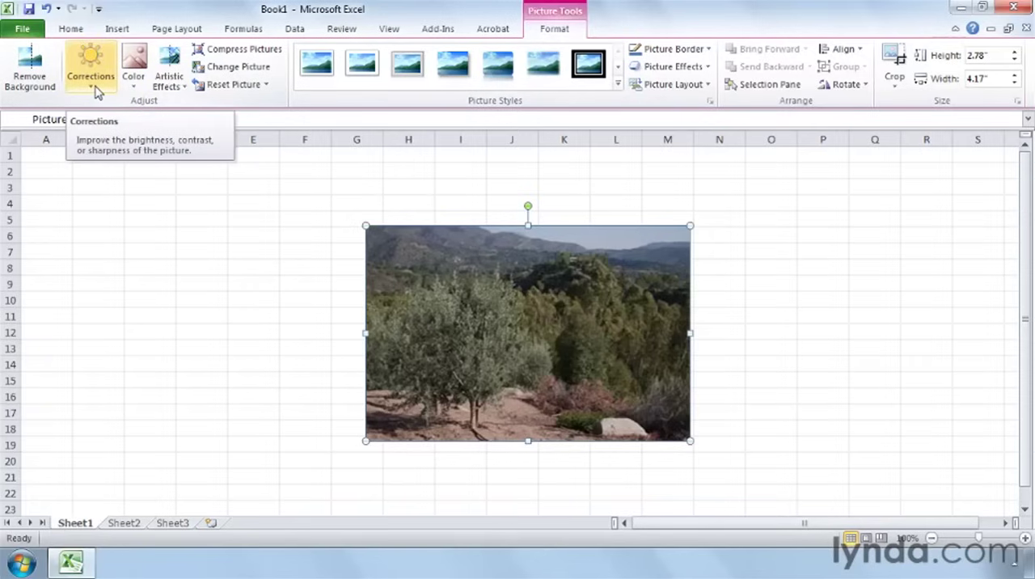
click(90, 66)
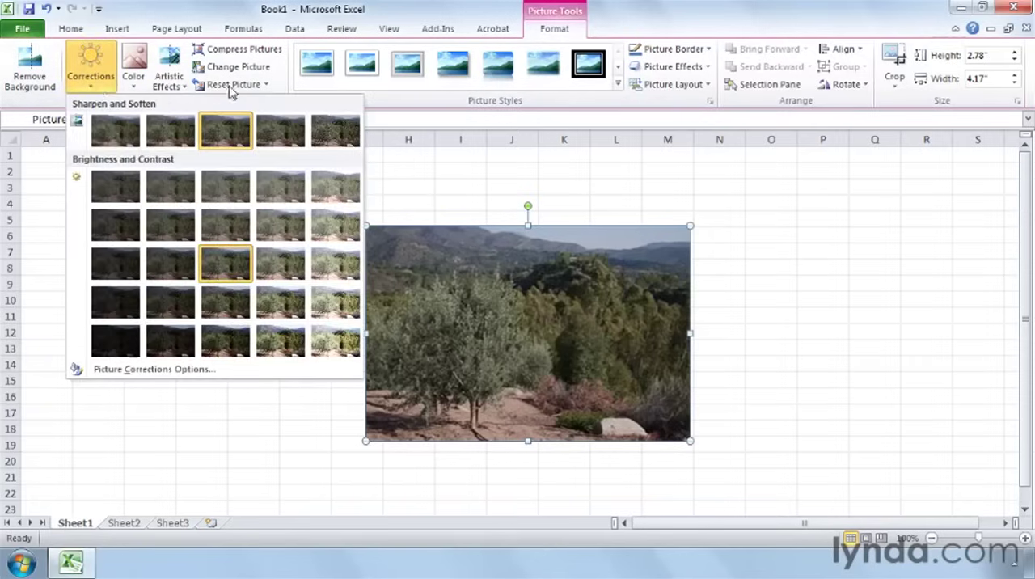
mouse_move(224, 129)
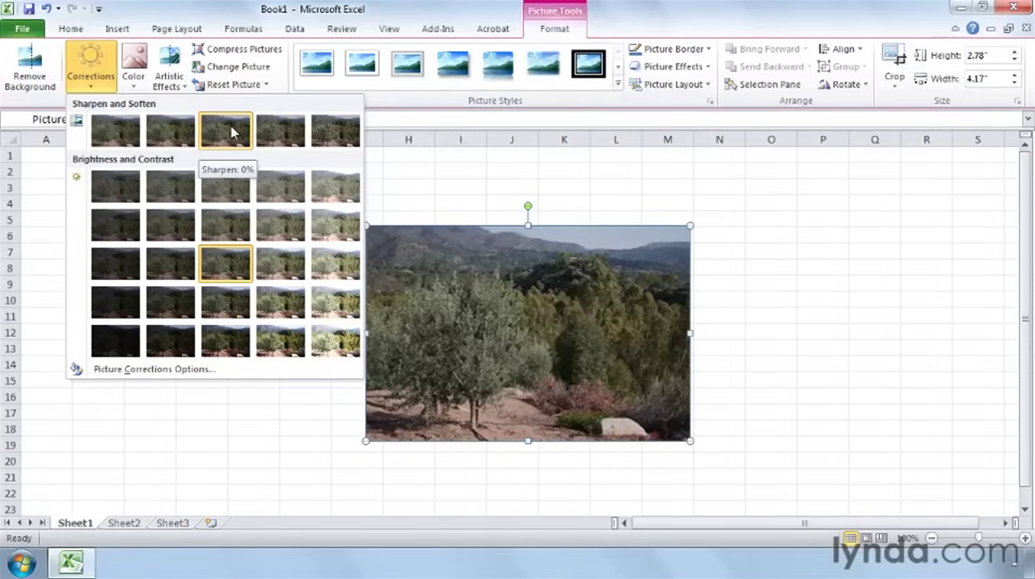
mouse_move(280, 186)
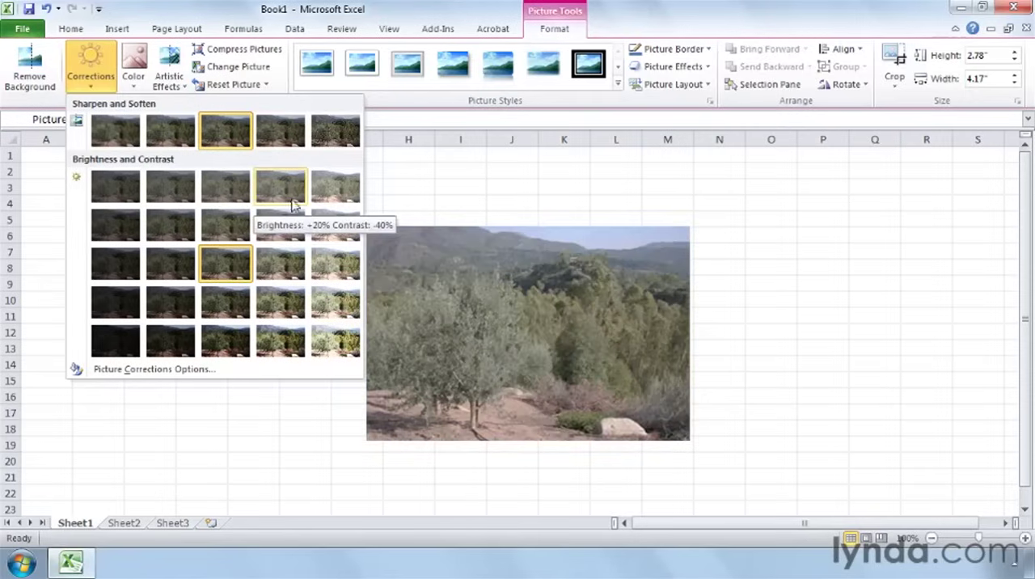
mouse_move(336, 226)
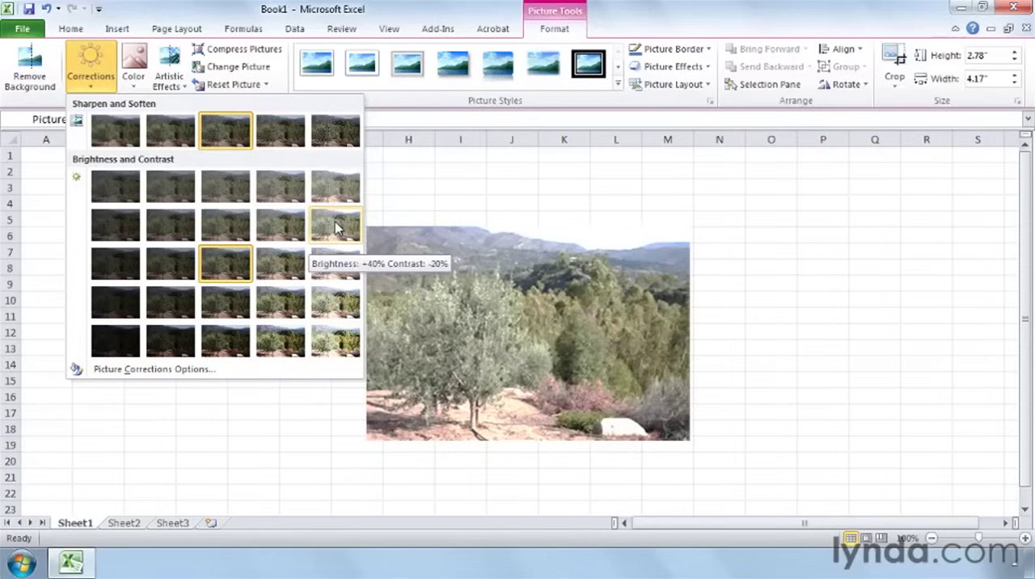
mouse_move(280, 262)
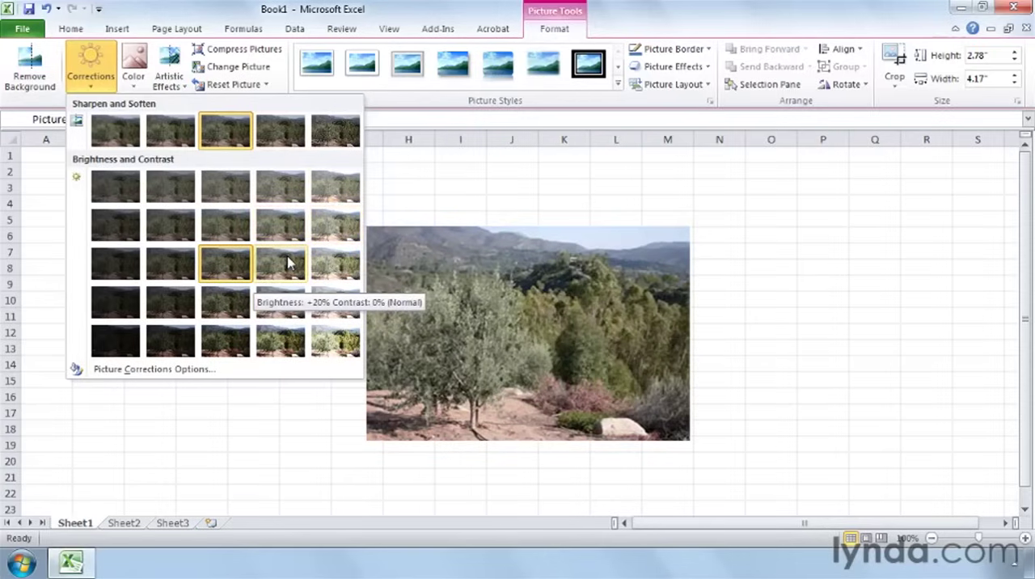
mouse_move(280, 225)
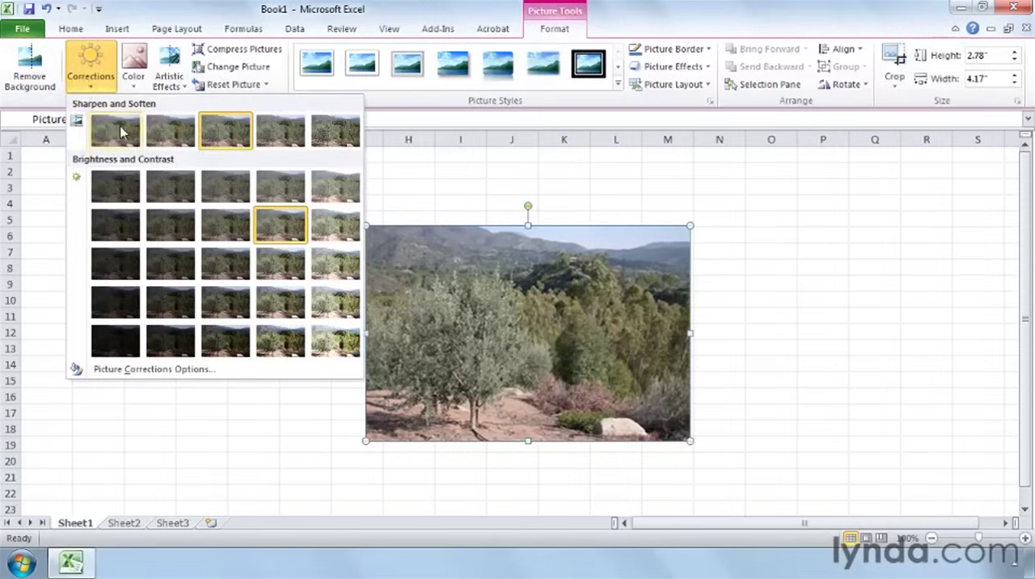
mouse_move(335, 129)
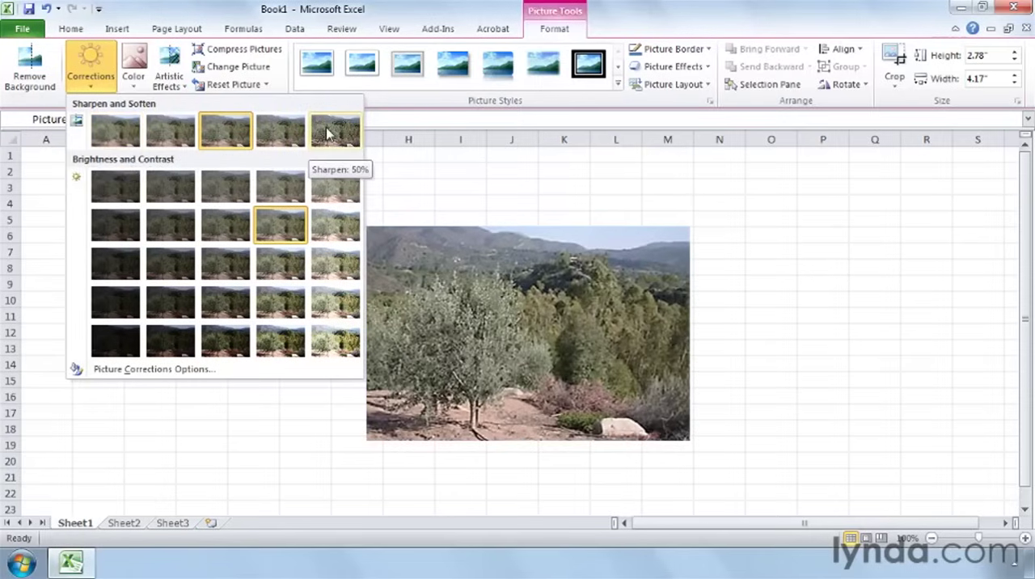
mouse_move(280, 129)
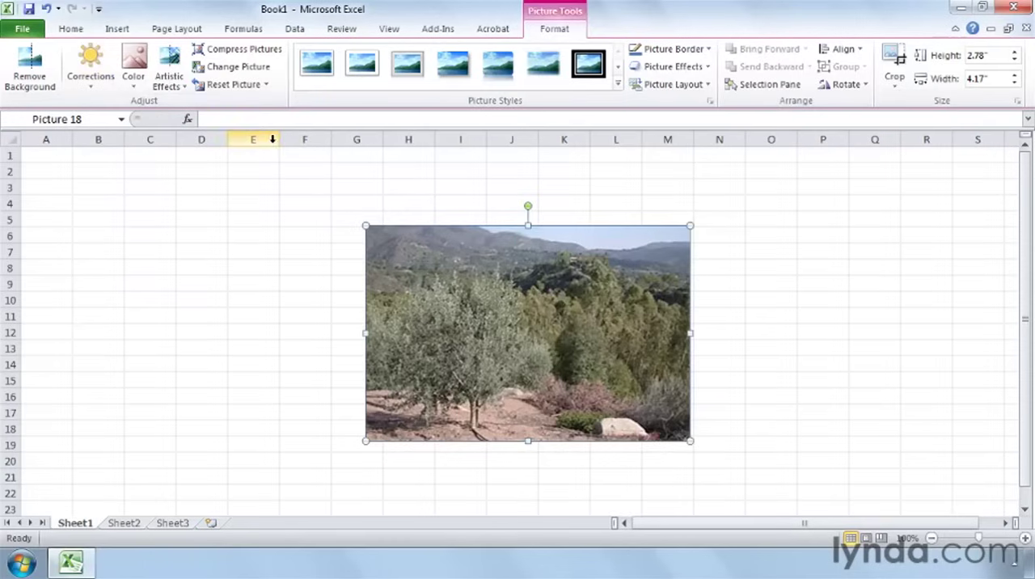
drag(527, 333, 581, 323)
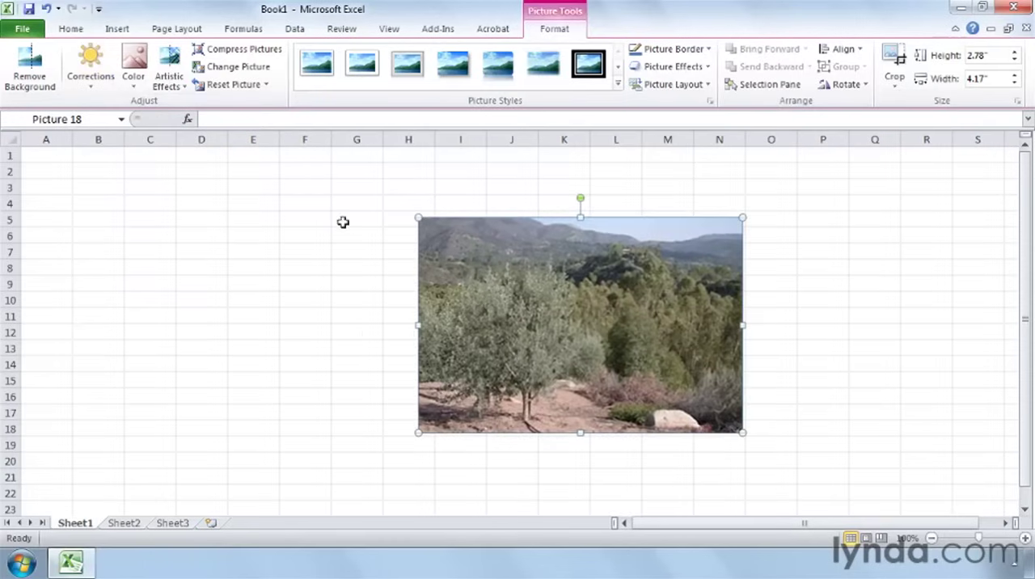
click(133, 64)
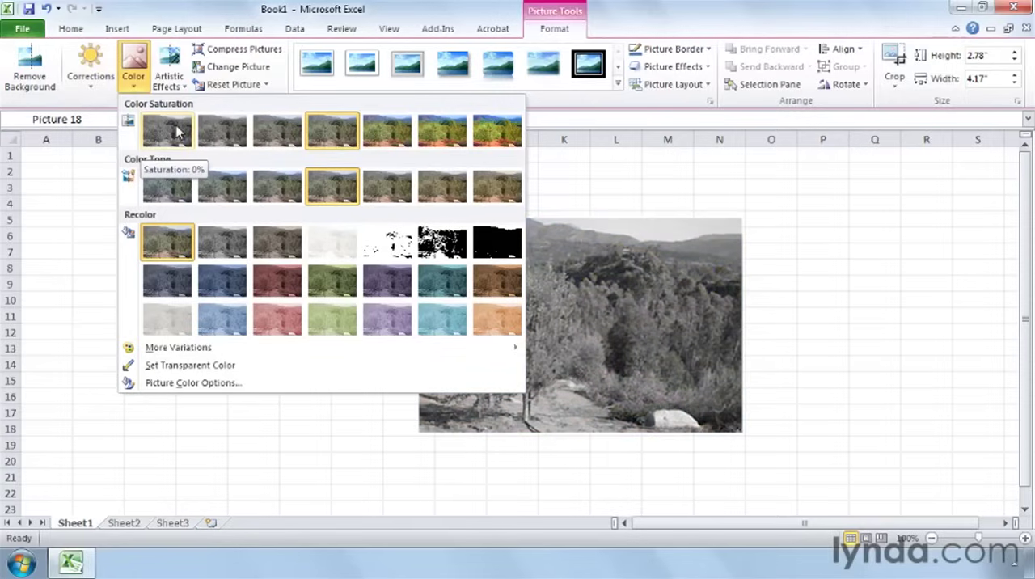
mouse_move(222, 130)
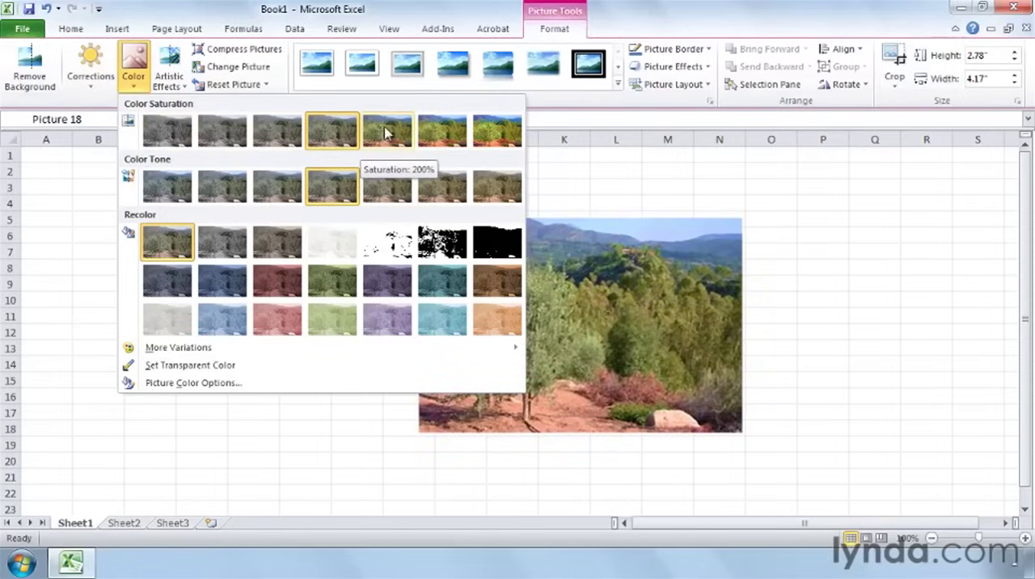
mouse_move(441, 129)
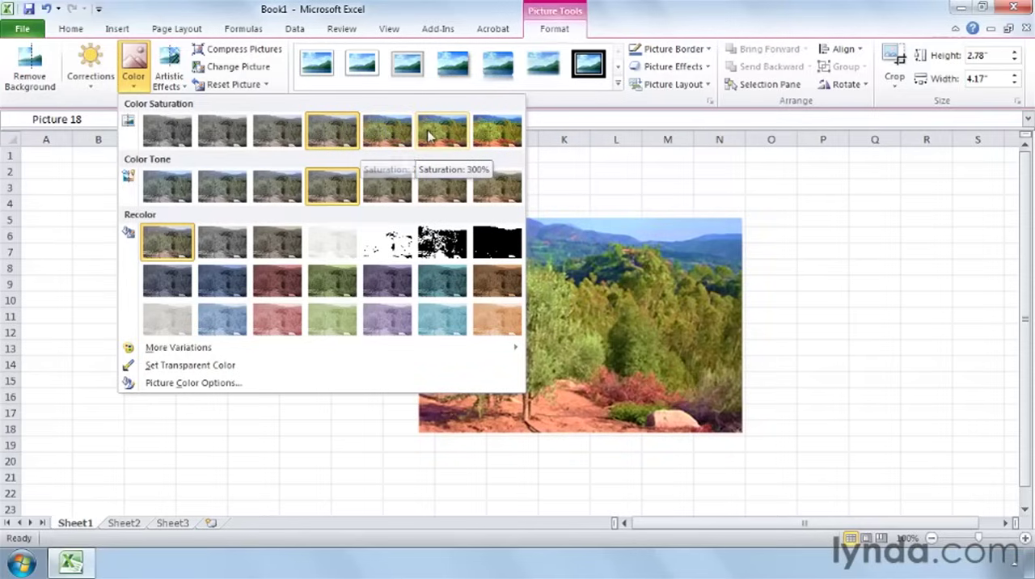
mouse_move(497, 130)
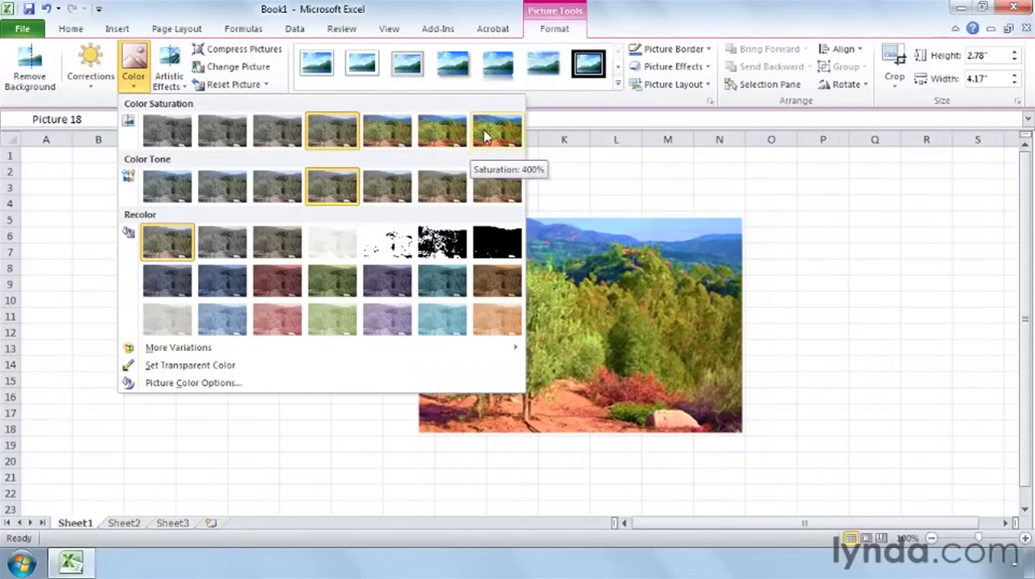
mouse_move(388, 129)
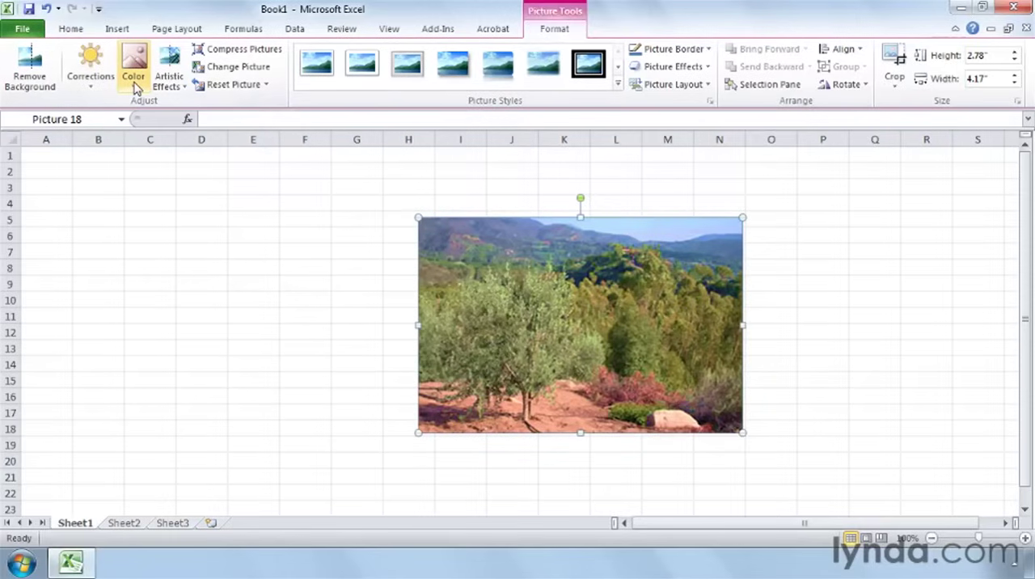
click(133, 65)
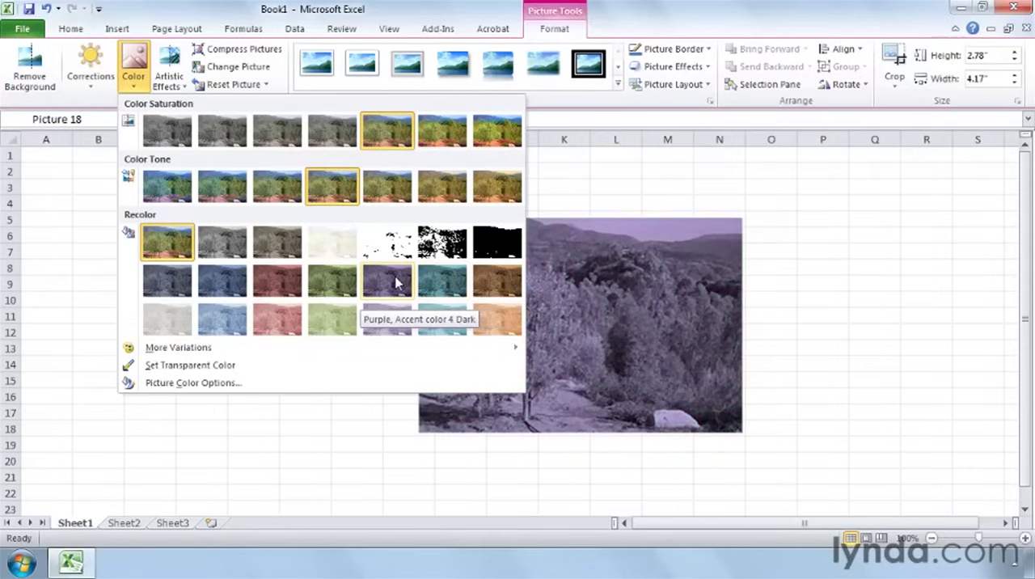
mouse_move(331, 282)
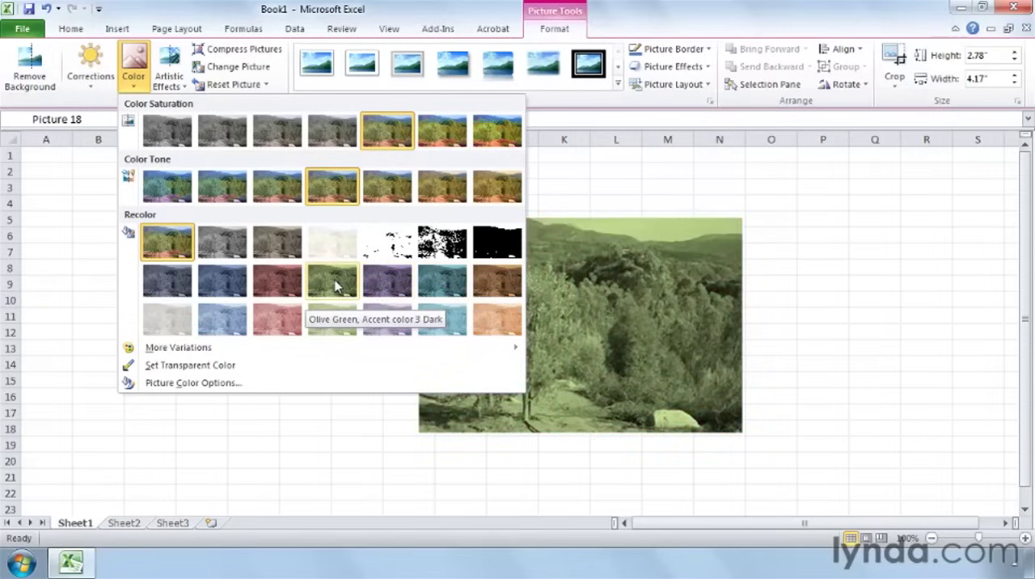
mouse_move(278, 242)
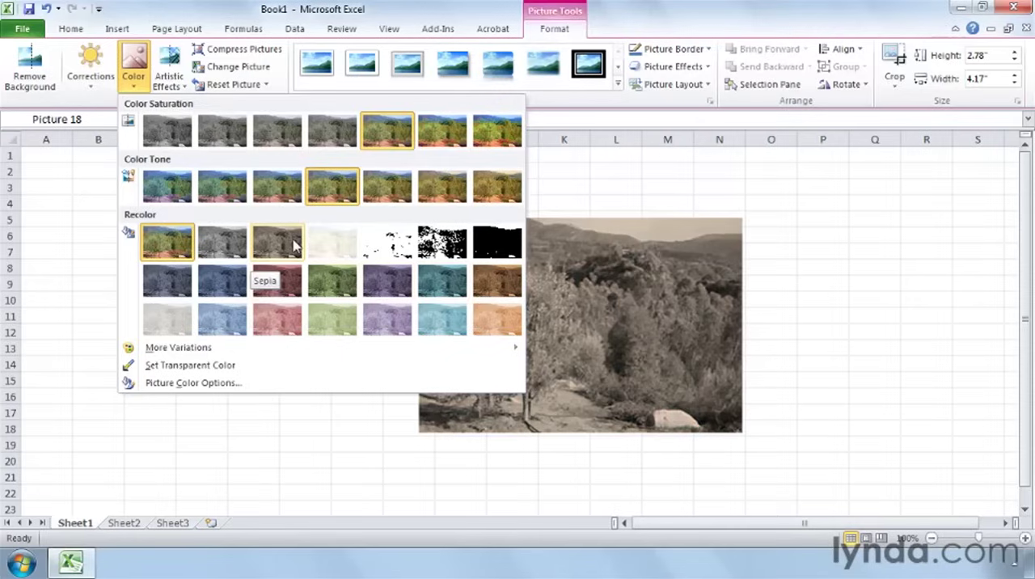
mouse_move(332, 129)
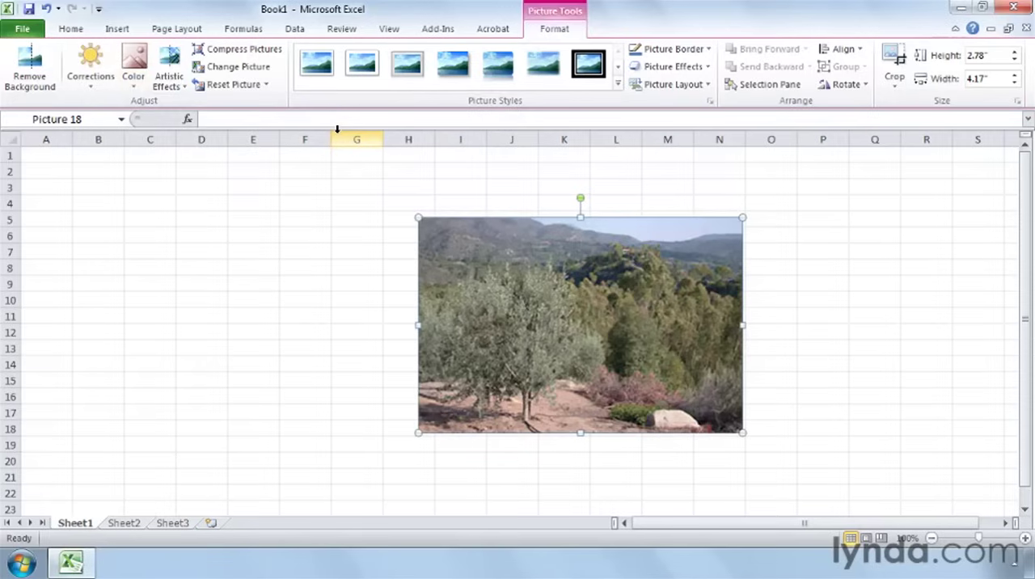
Step: Bring up the Artistic Effects gallery for the olive grove photo
click(169, 66)
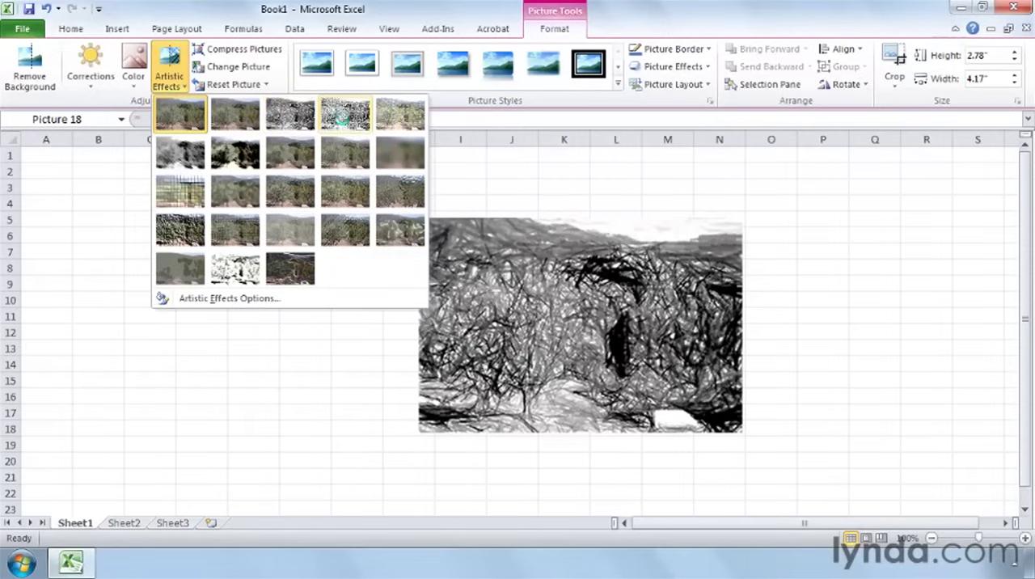
mouse_move(398, 154)
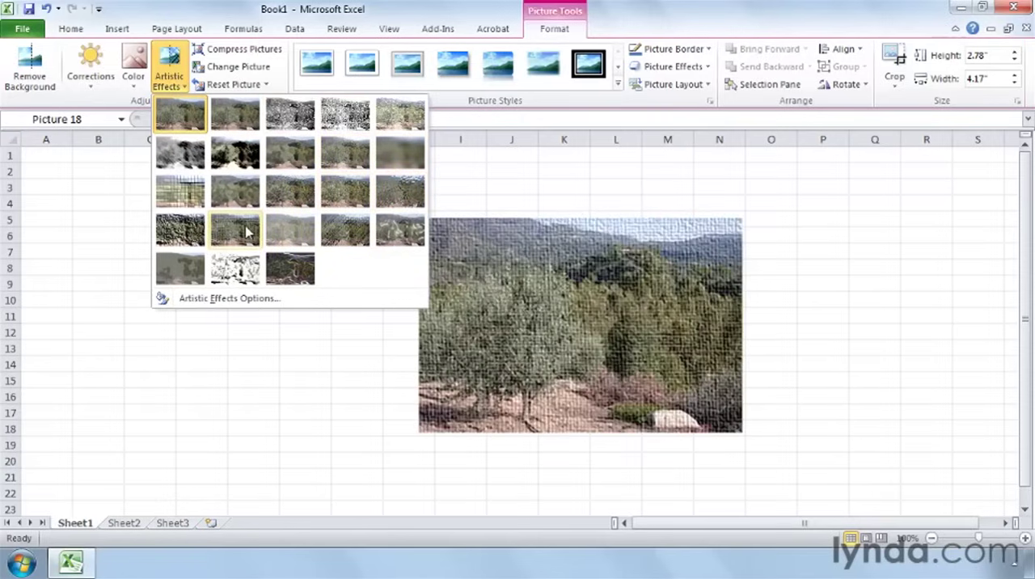
mouse_move(235, 229)
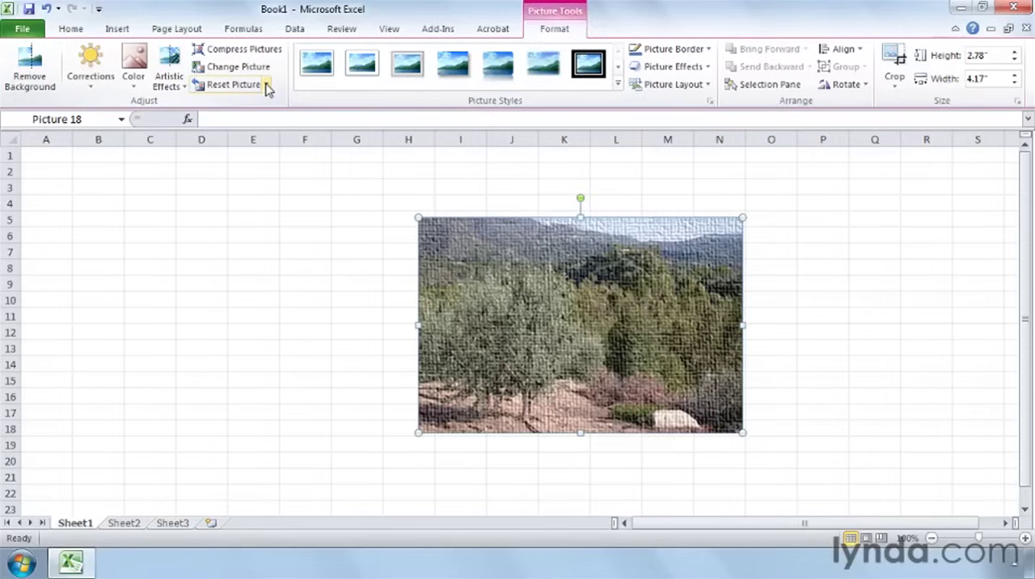
Step: Reset the photo to discard the texture effect and restore its original look
click(267, 84)
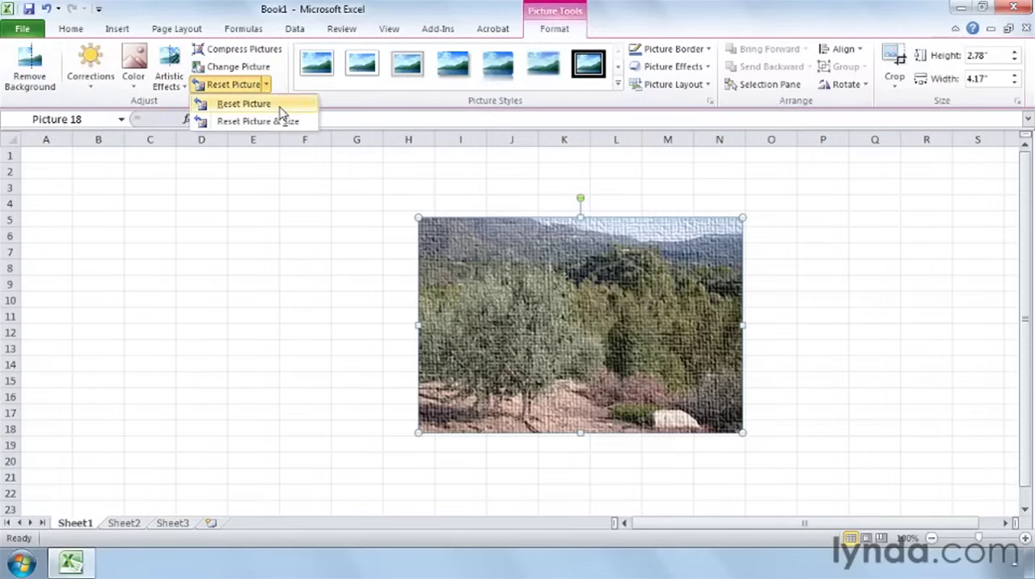
click(243, 104)
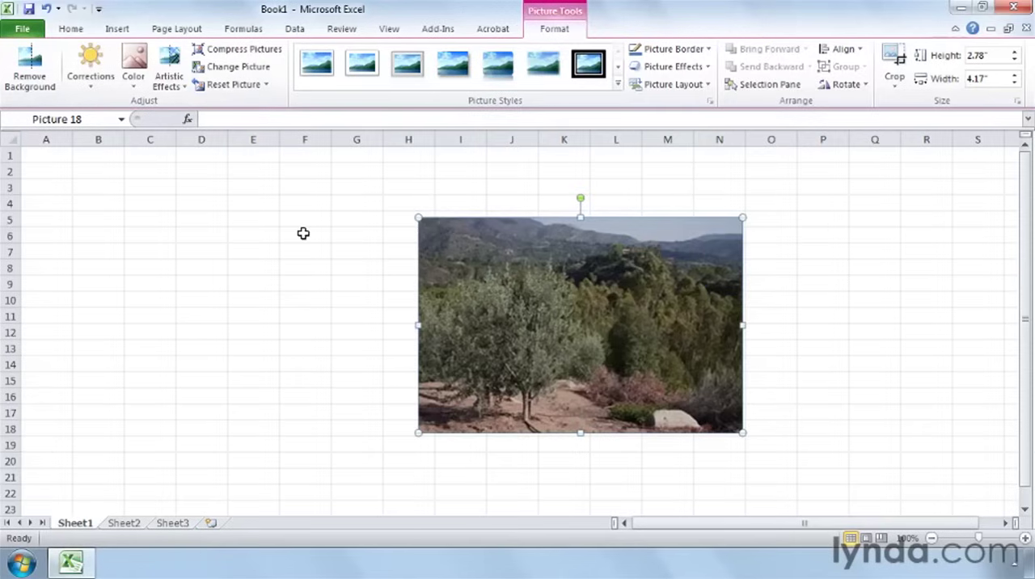
mouse_move(579, 292)
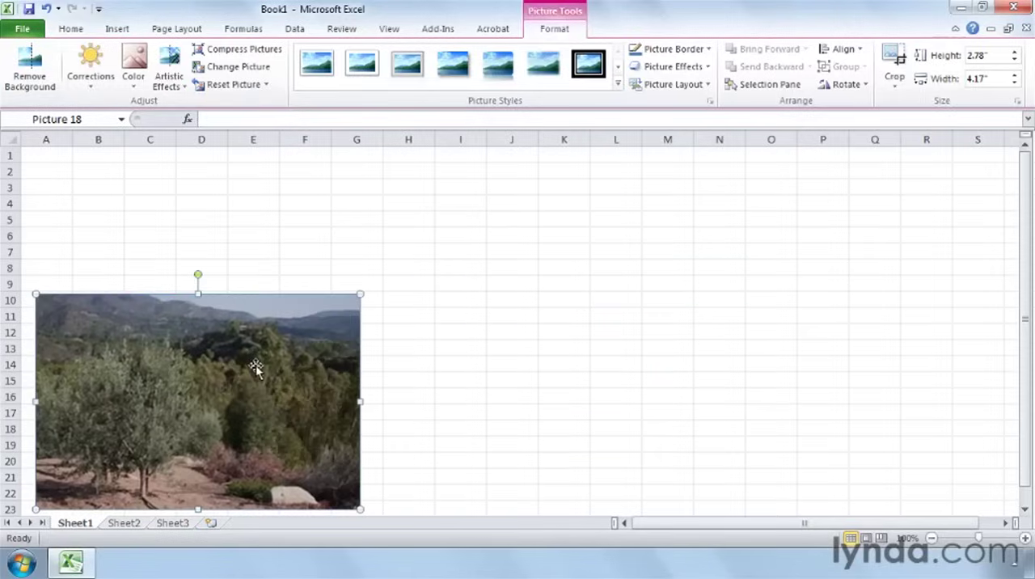
Step: Preview bevel, metal, soft-edge and black-frame styles, then apply the rounded-corner frame
click(317, 63)
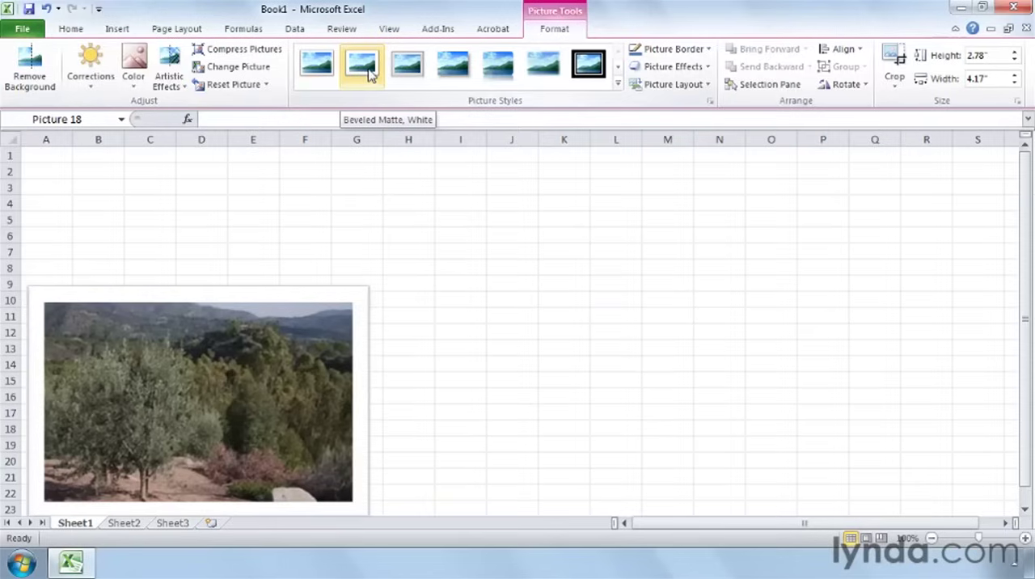
click(408, 65)
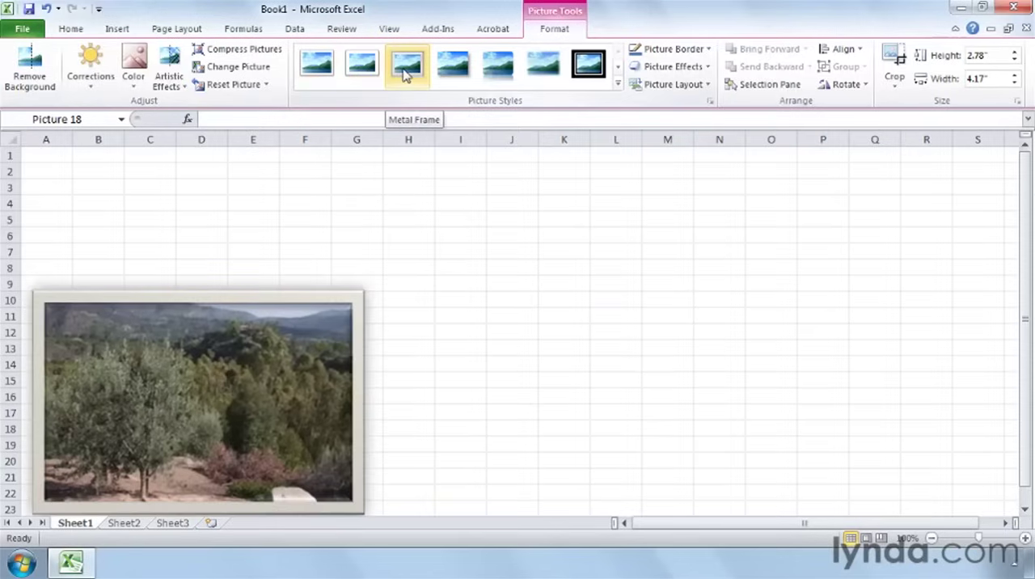
click(451, 65)
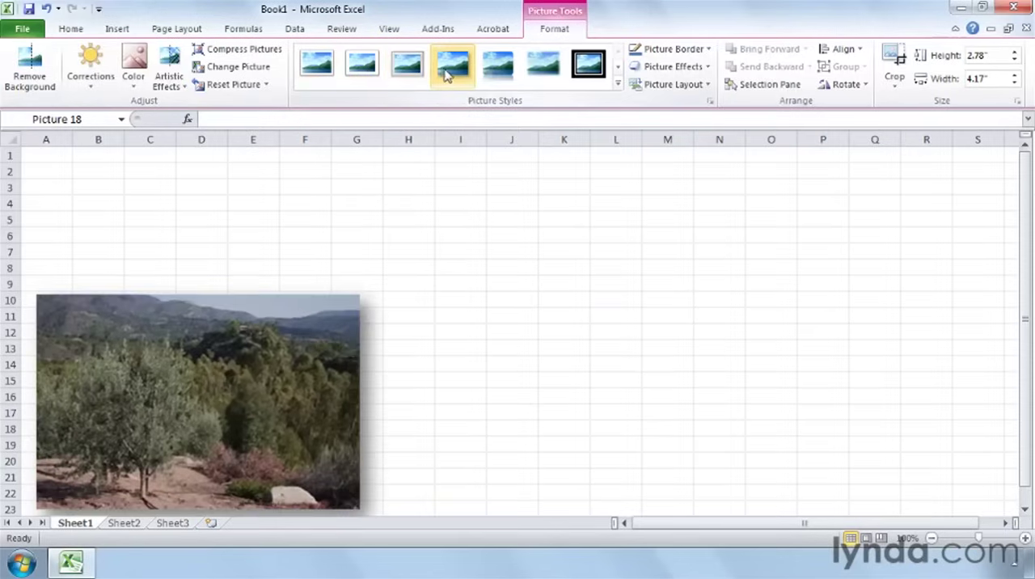
click(588, 65)
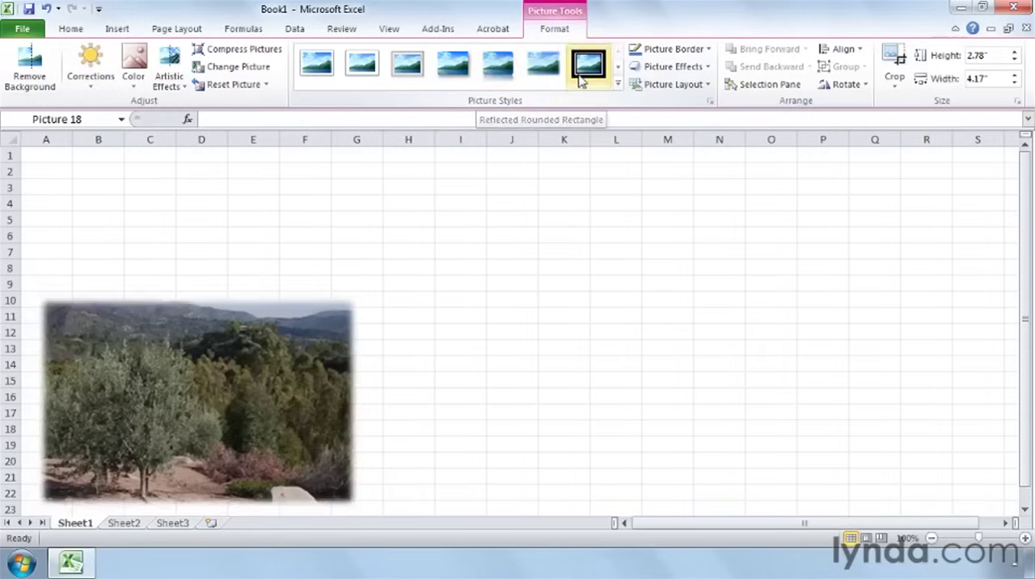
click(618, 84)
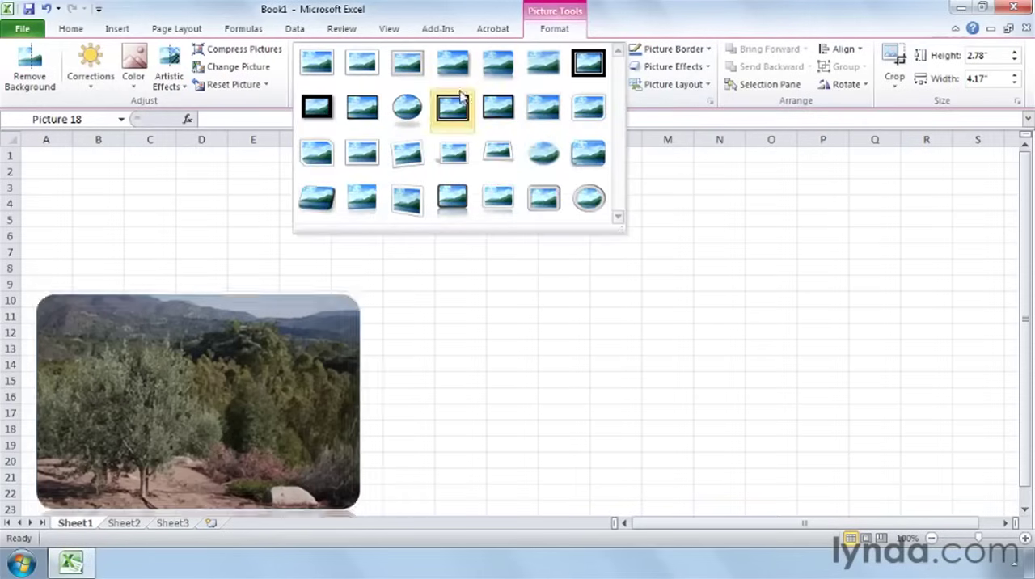
click(498, 107)
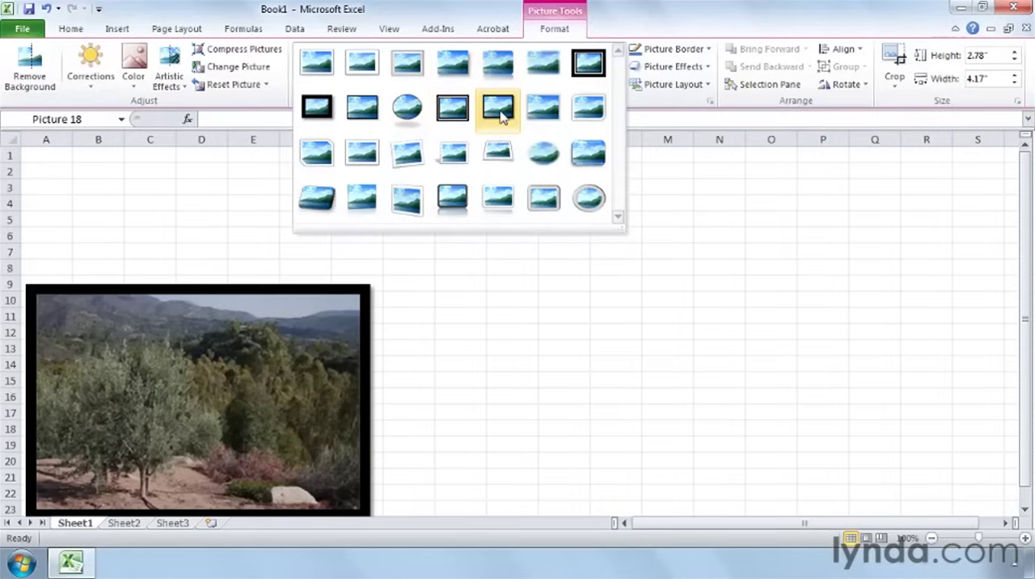
click(544, 153)
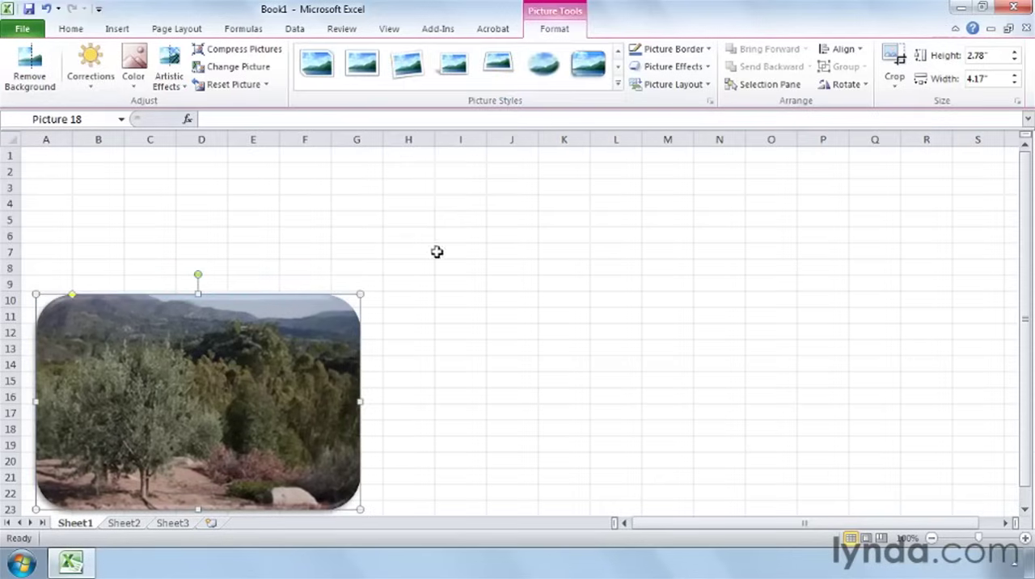
Step: Move the framed photo up to span roughly rows 5 through 19
drag(197, 401, 224, 333)
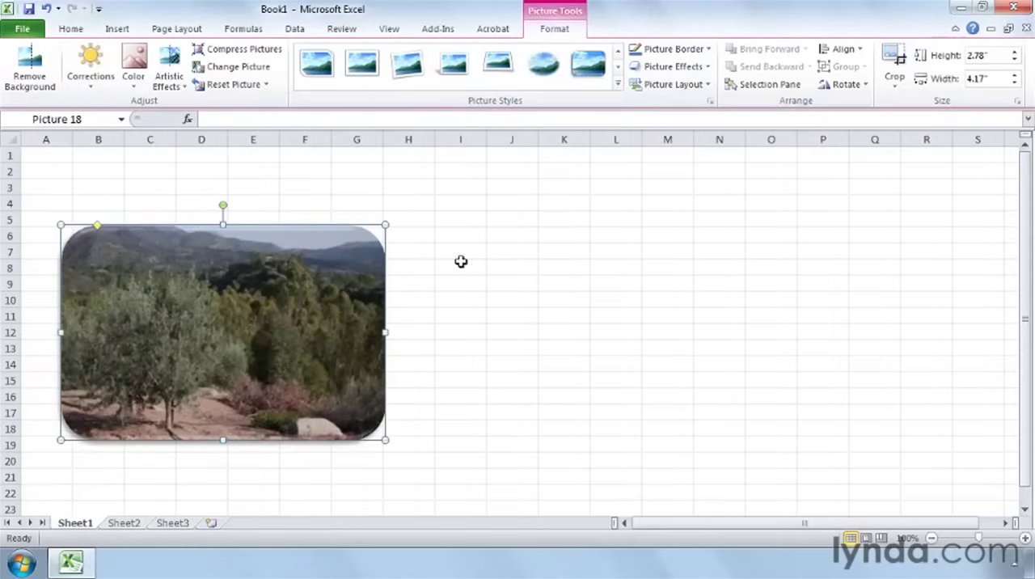
click(667, 48)
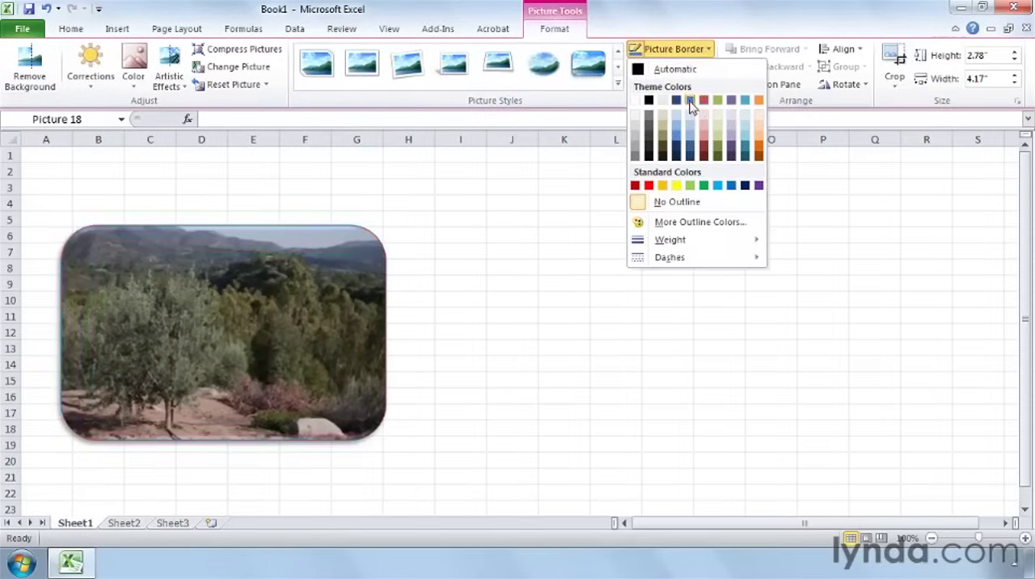
mouse_move(689, 100)
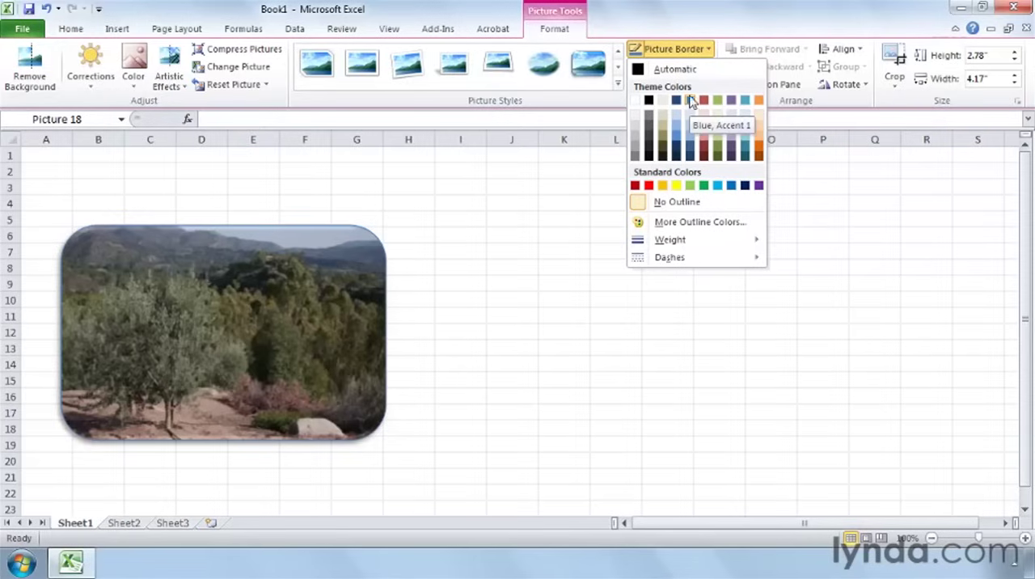
click(676, 200)
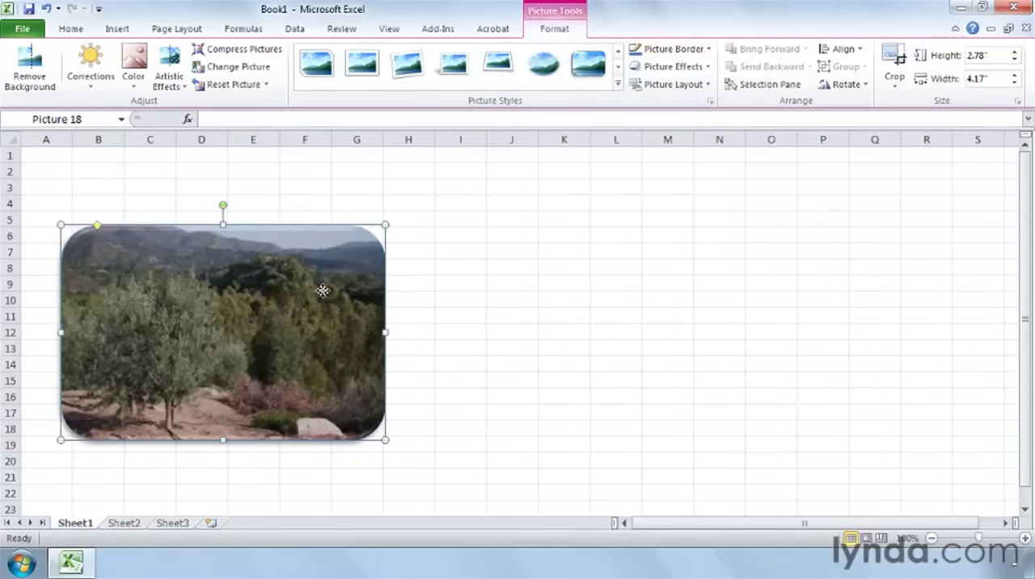
click(288, 84)
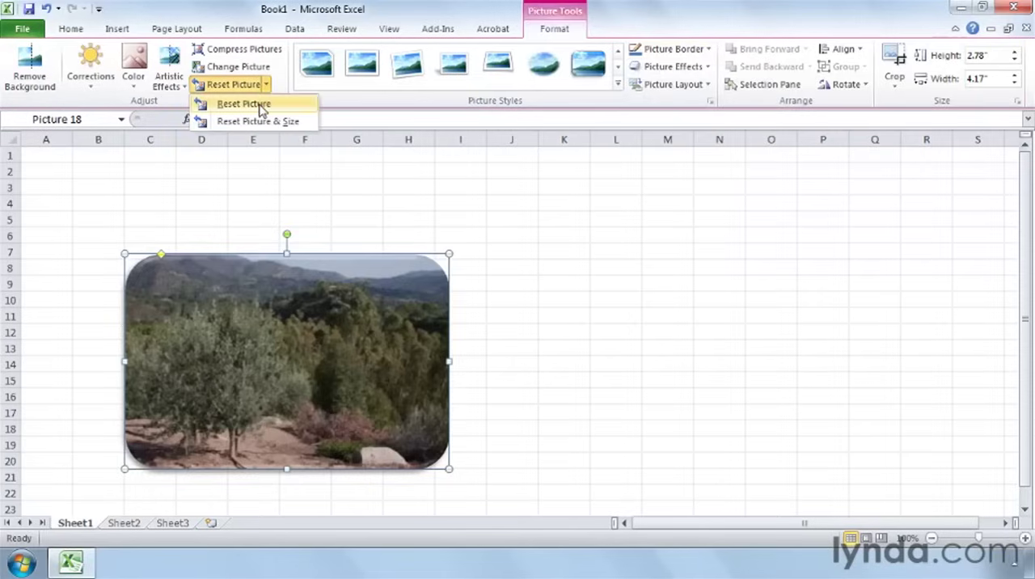
Step: Reset the photo so the rounded-corner style is removed
click(243, 104)
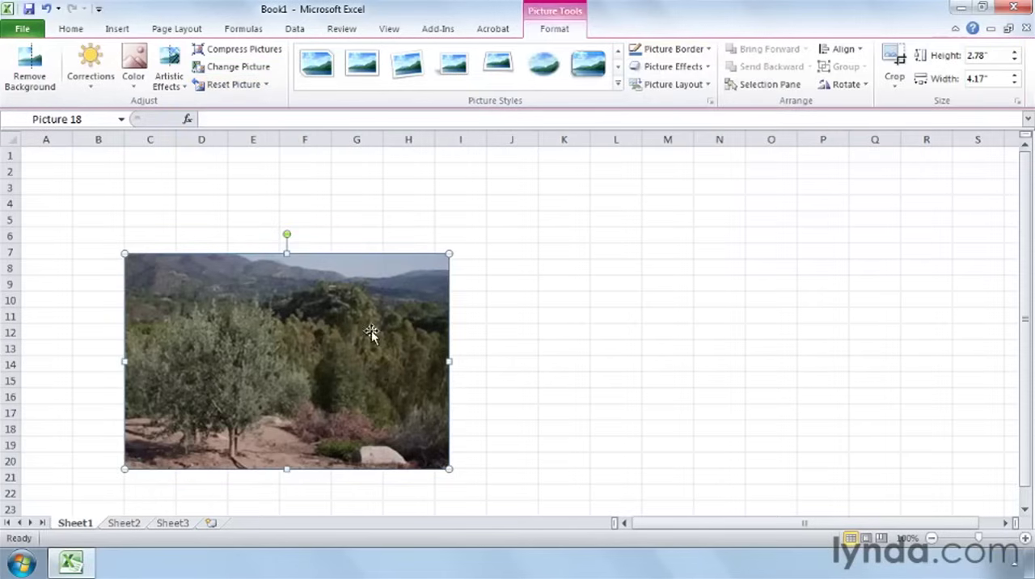
mouse_move(365, 359)
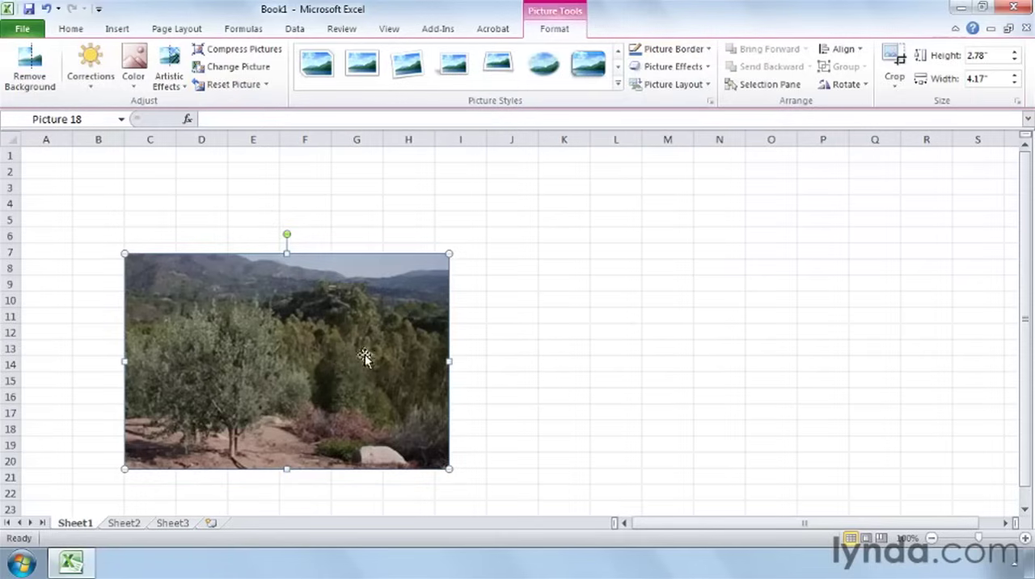
mouse_move(634, 187)
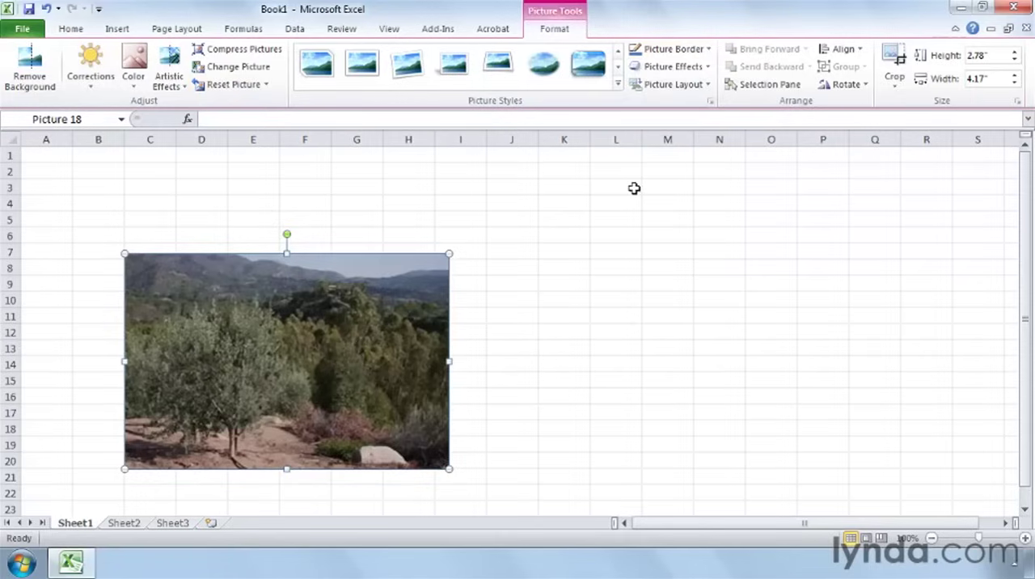
mouse_move(670, 84)
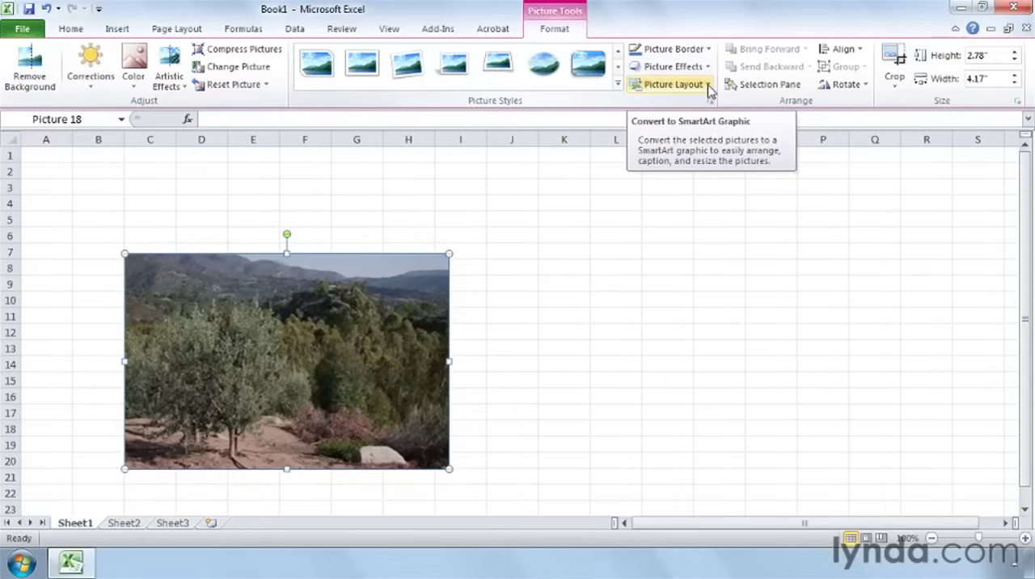
Step: Preview captioned, circular-panel and Hexagon Cluster picture layouts for the photo
click(669, 84)
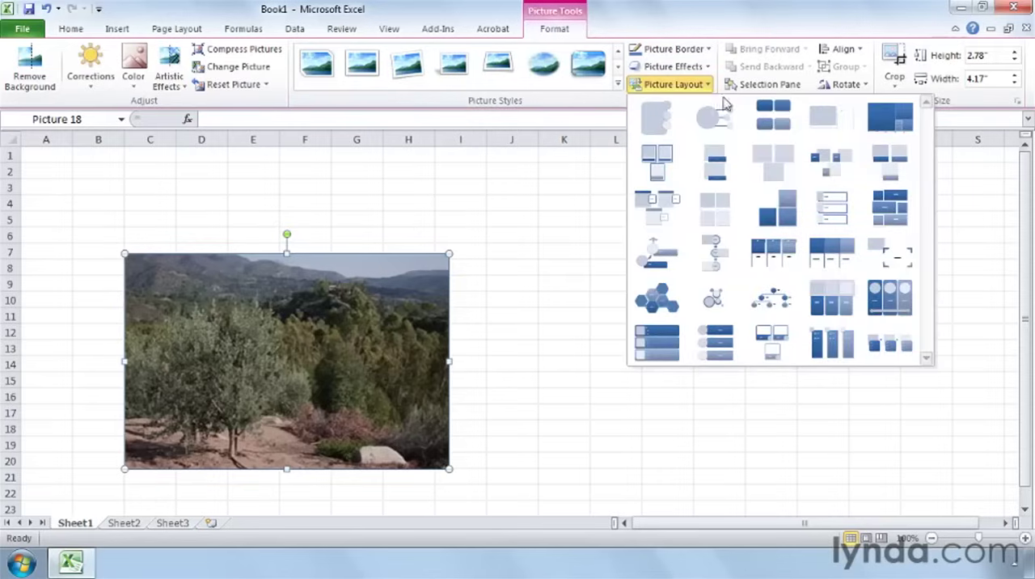
click(832, 207)
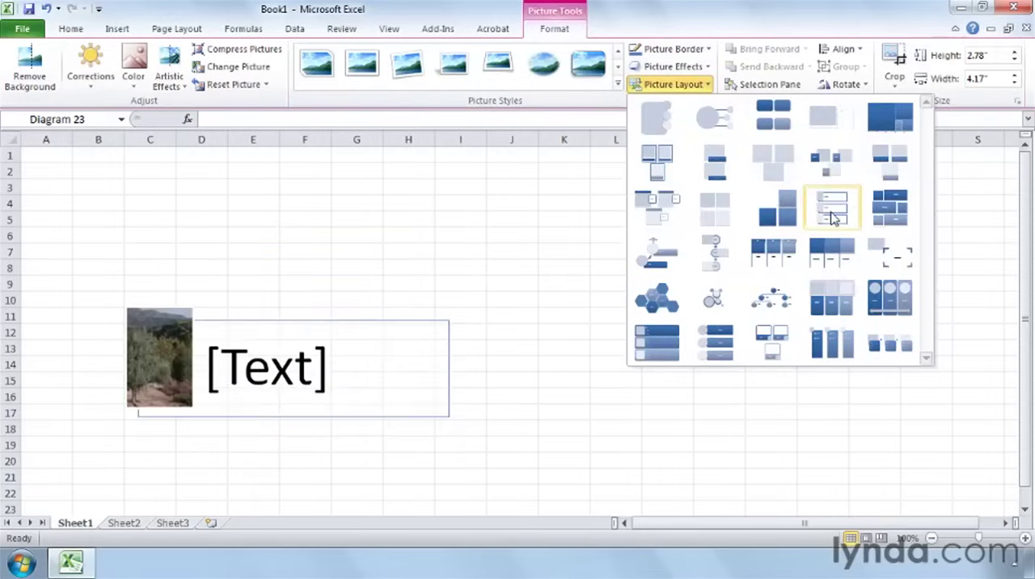
click(889, 298)
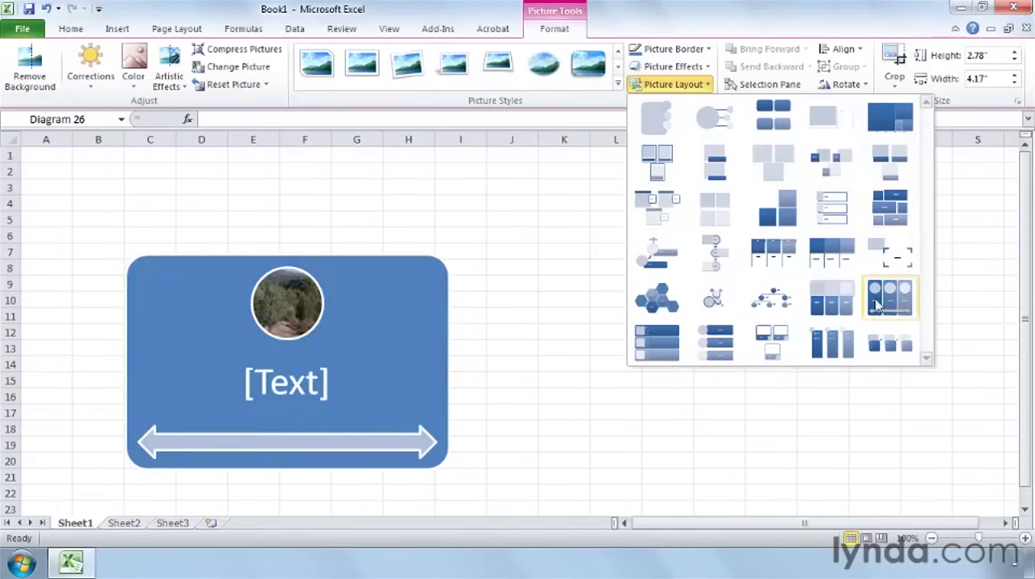
click(656, 298)
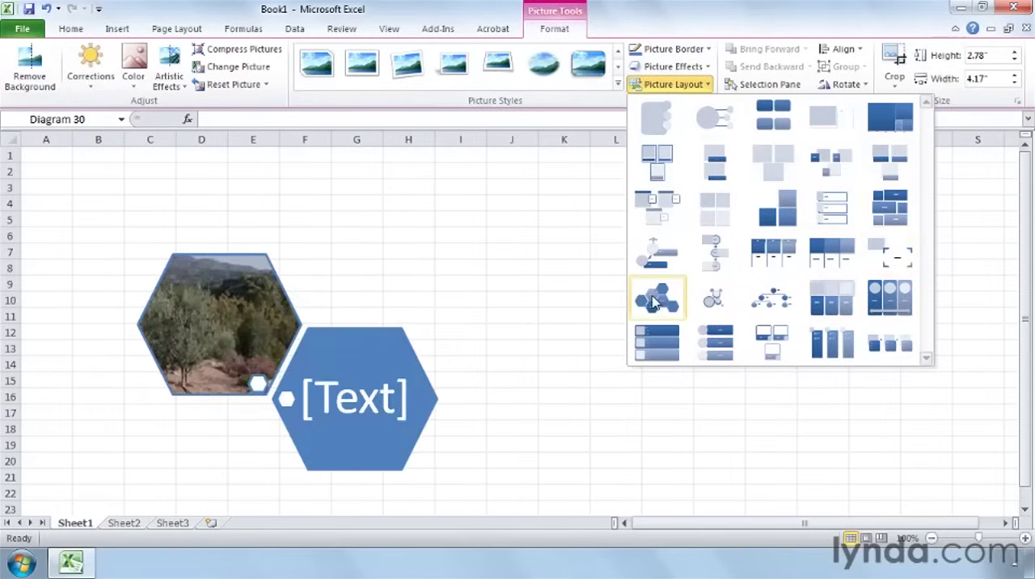
mouse_move(656, 298)
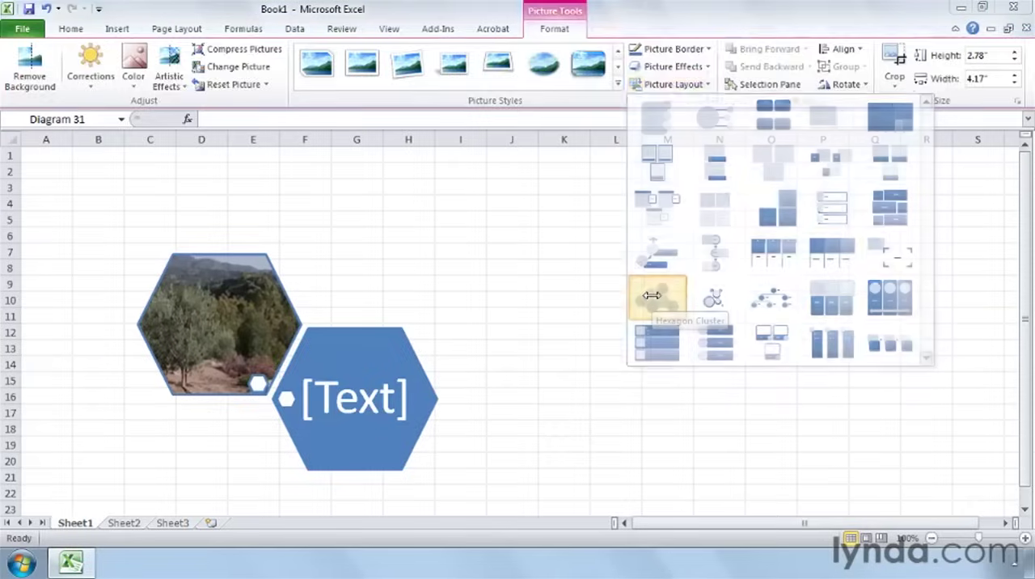
Step: Convert the photo to a Hexagon Cluster captioned 'Olive Grove' with a second item 'Olive Oil Bottles'
click(656, 298)
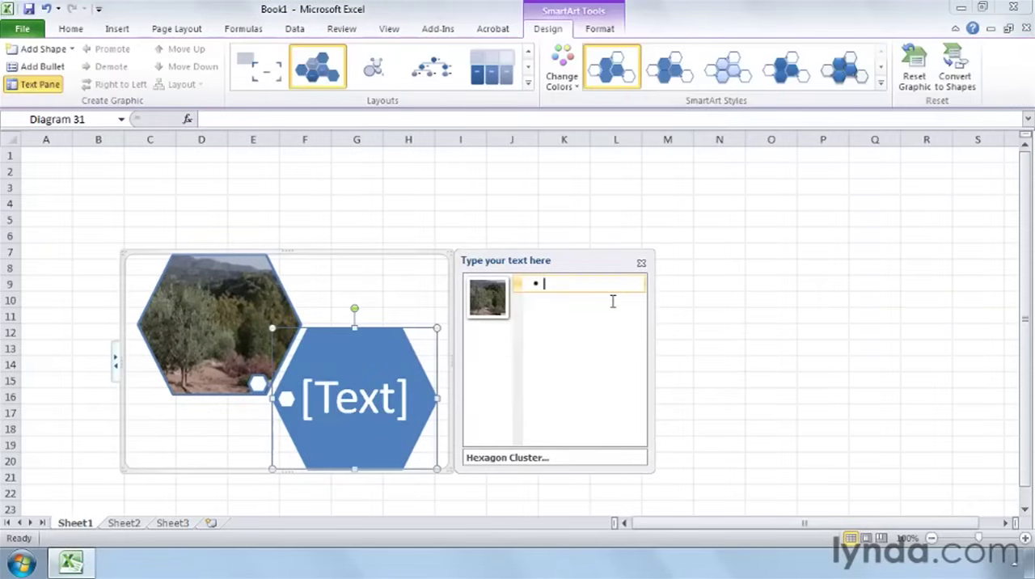
text(Olive Grove)
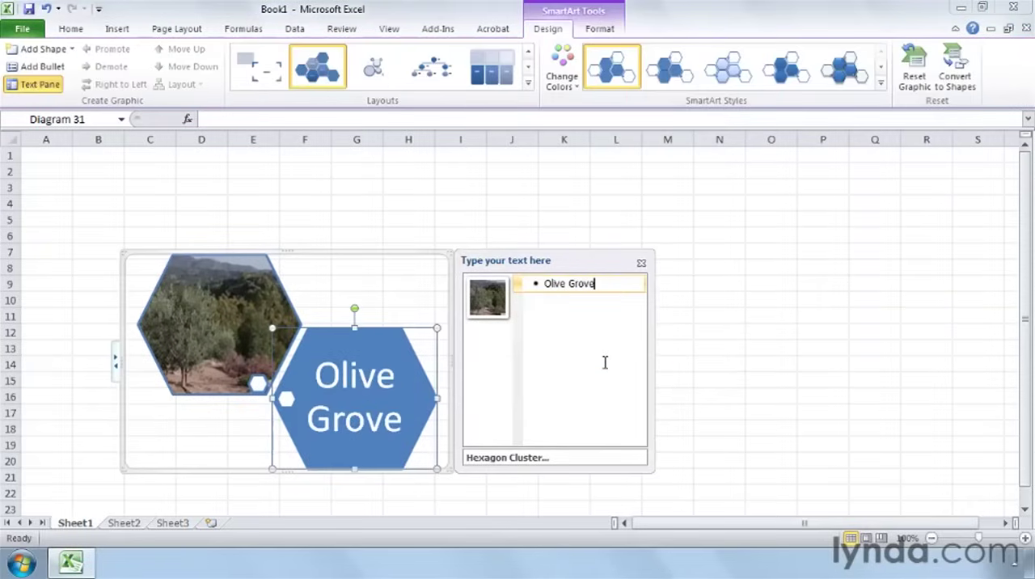
key(Return)
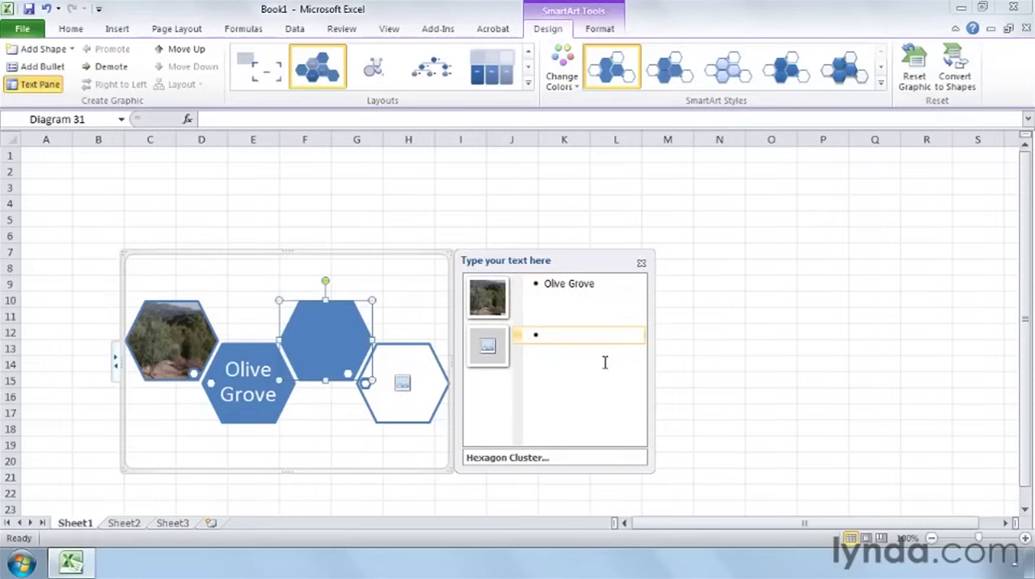
text(Olive)
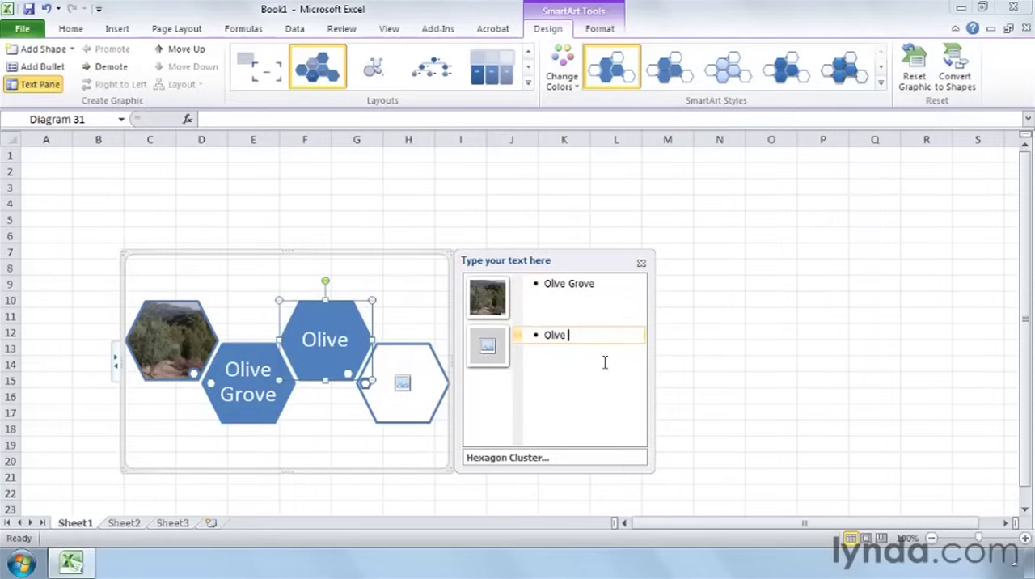
text(Oil B)
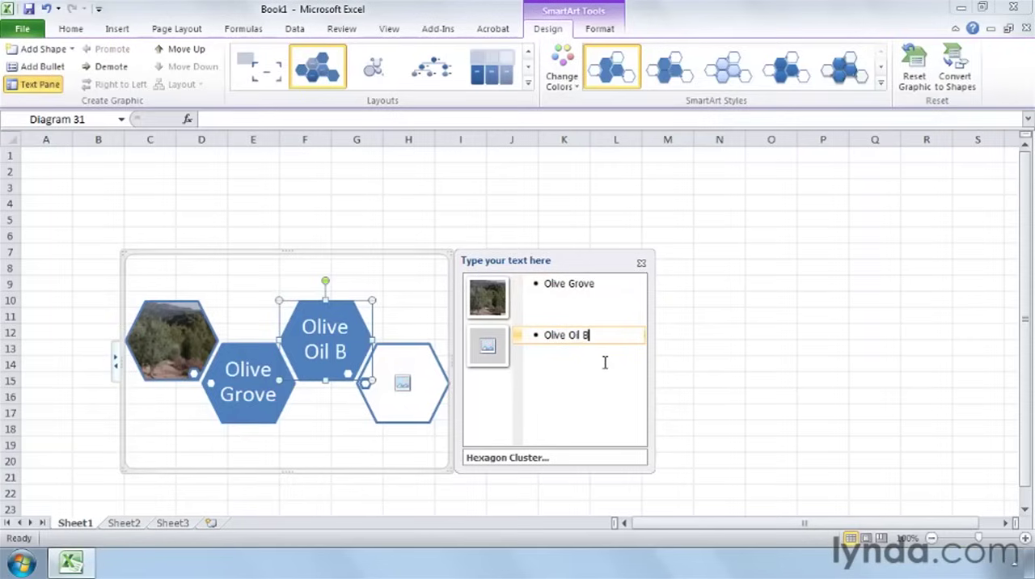
text(ottles)
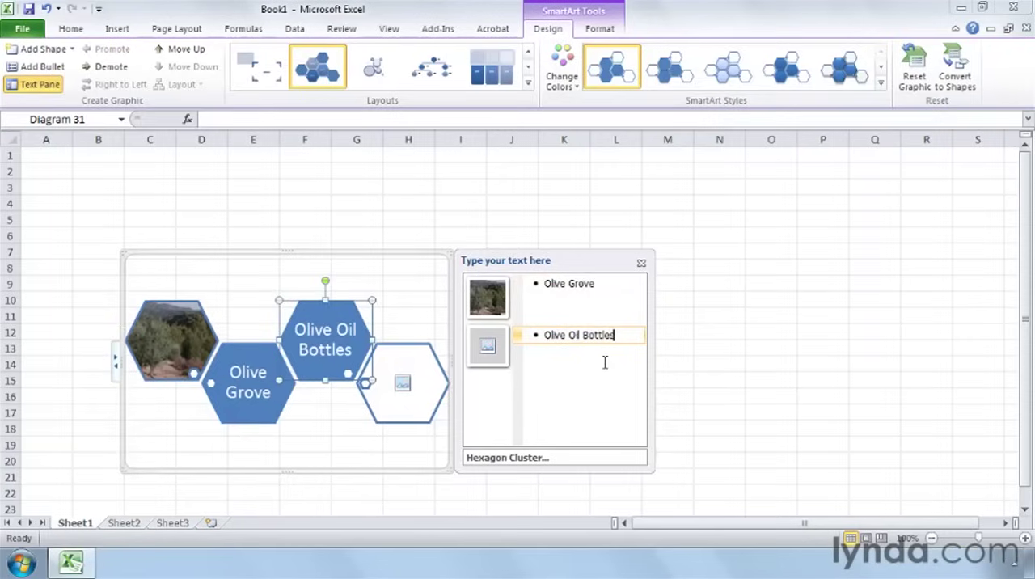
mouse_move(421, 385)
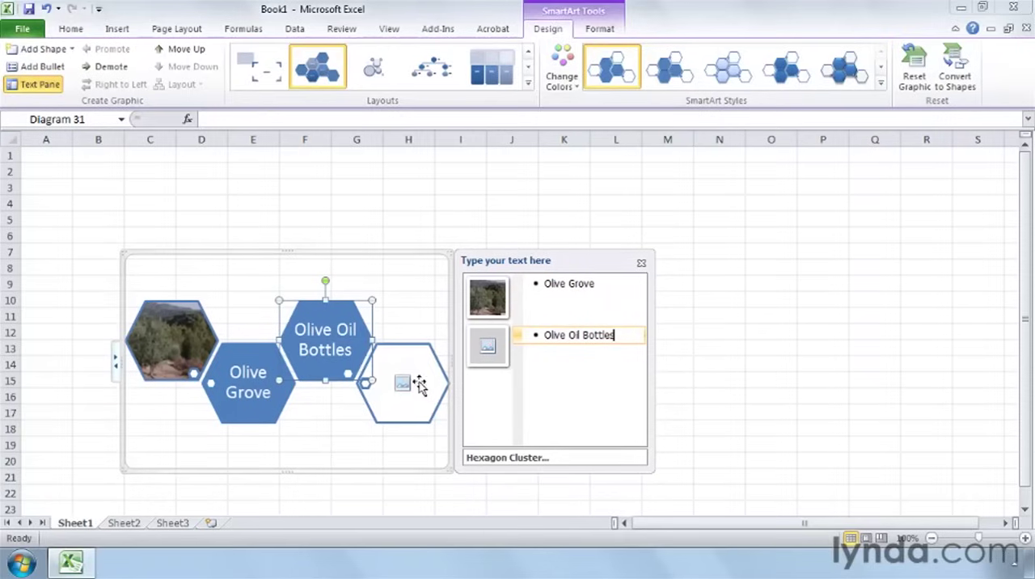
Step: Fill the empty hexagon with 04_04_bottles.jpg and deselect the graphic
click(403, 384)
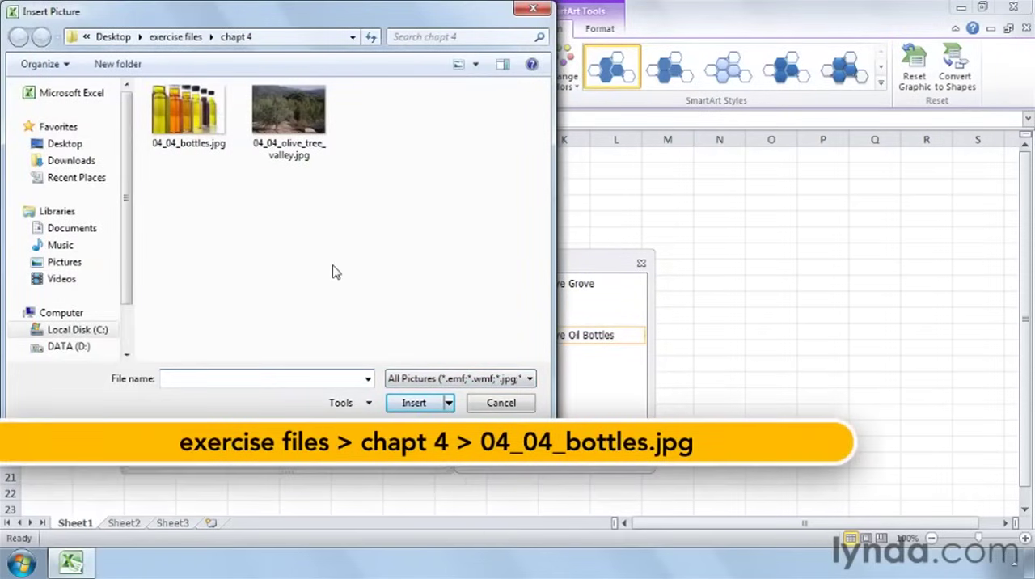
mouse_move(200, 192)
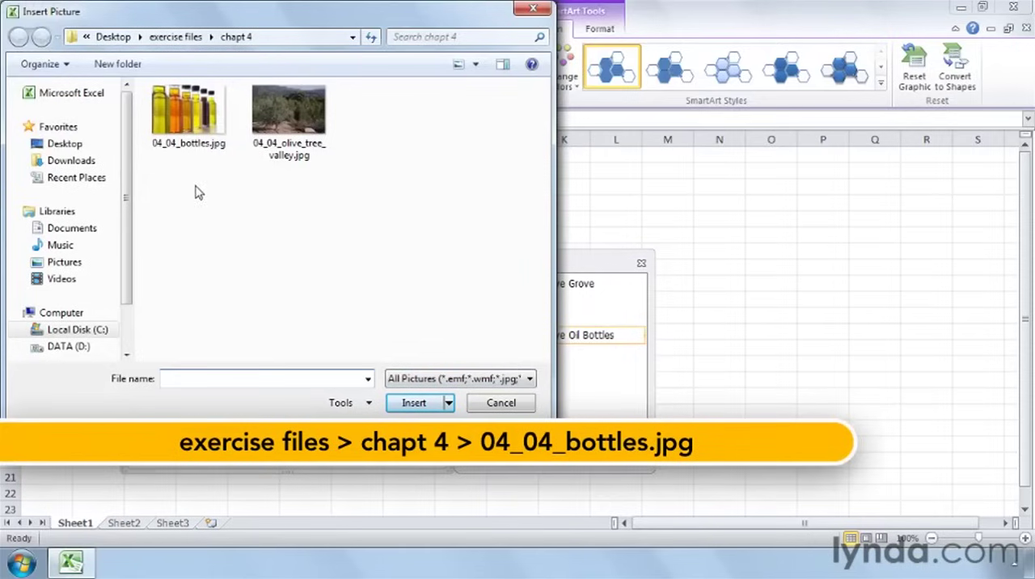
click(188, 110)
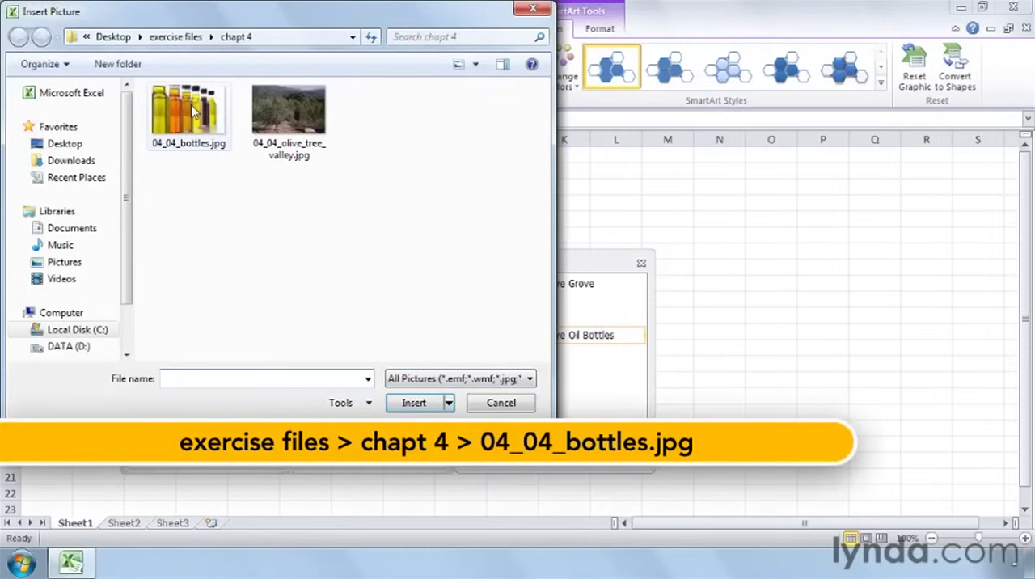
click(414, 402)
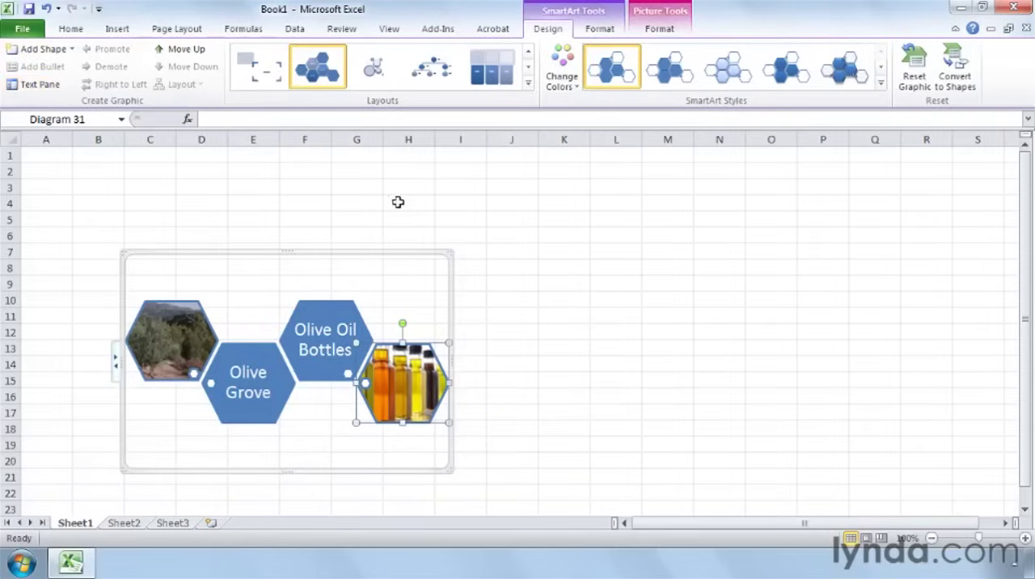
click(408, 202)
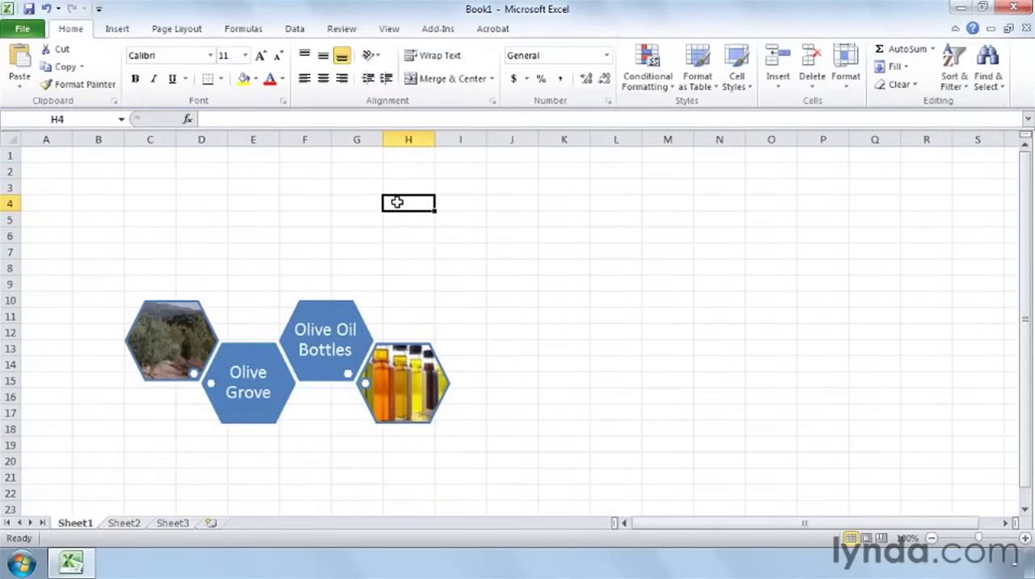